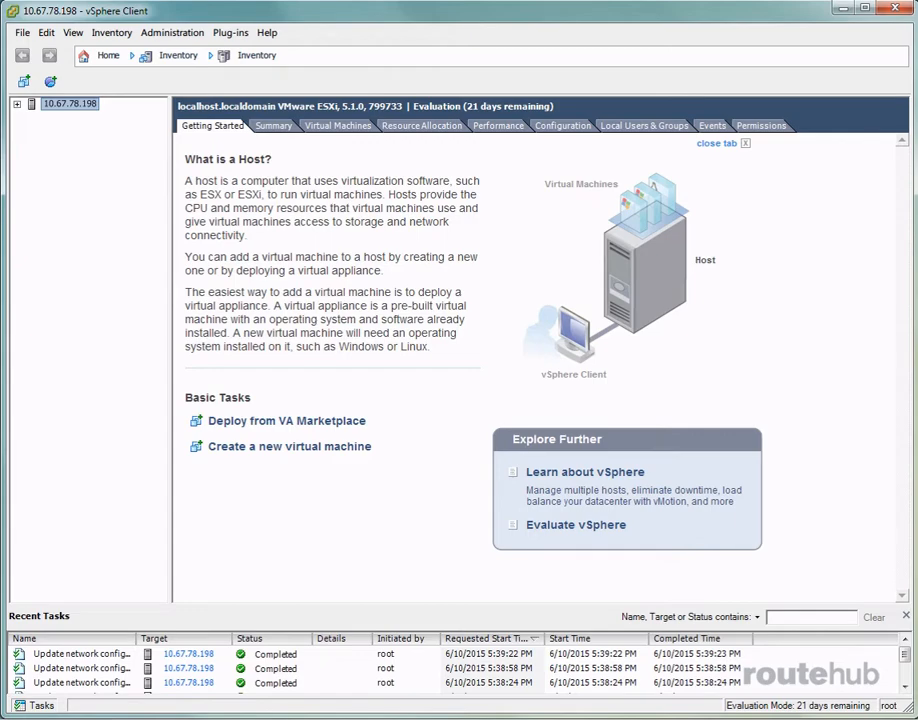
Show the host's physical network adapters with their speeds, switches and MAC addresses.
{"action": "left_click", "coordinate": [562, 124]}
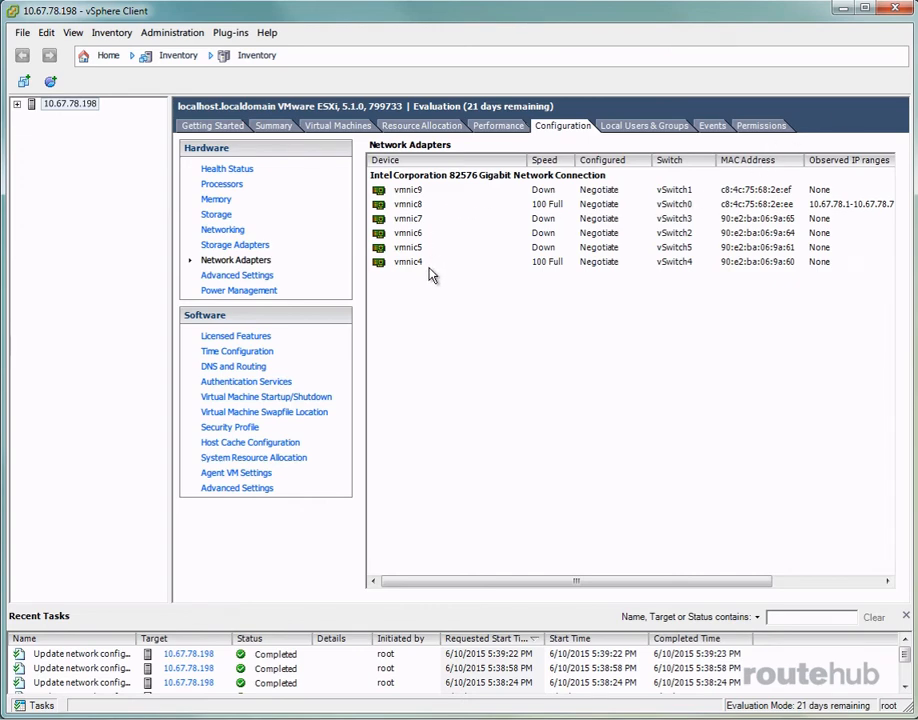
{"action": "mouse_move", "coordinate": [444, 252]}
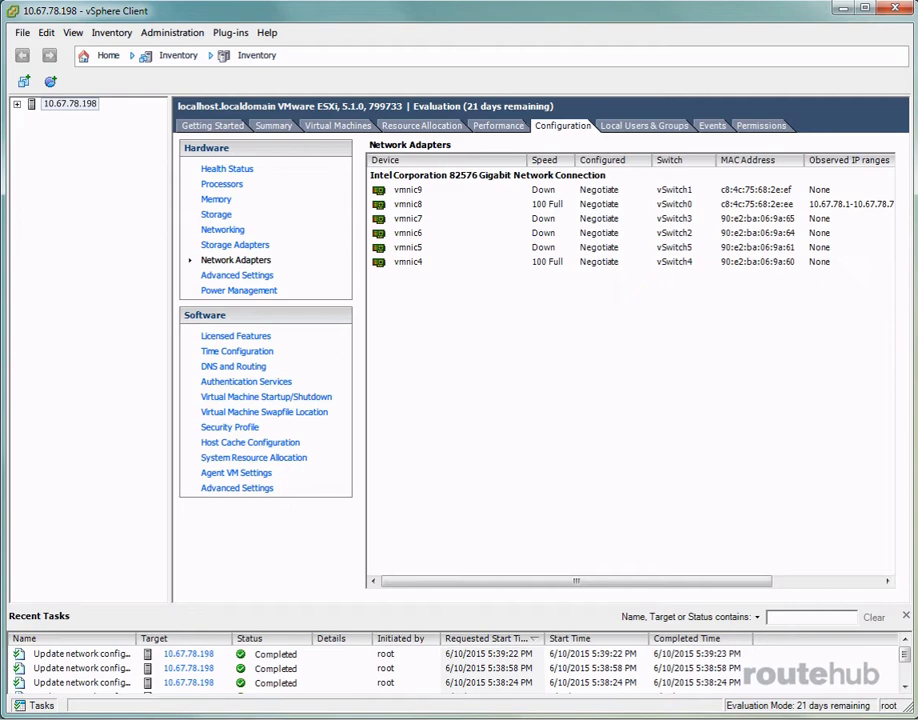
{"action": "mouse_move", "coordinate": [490, 176]}
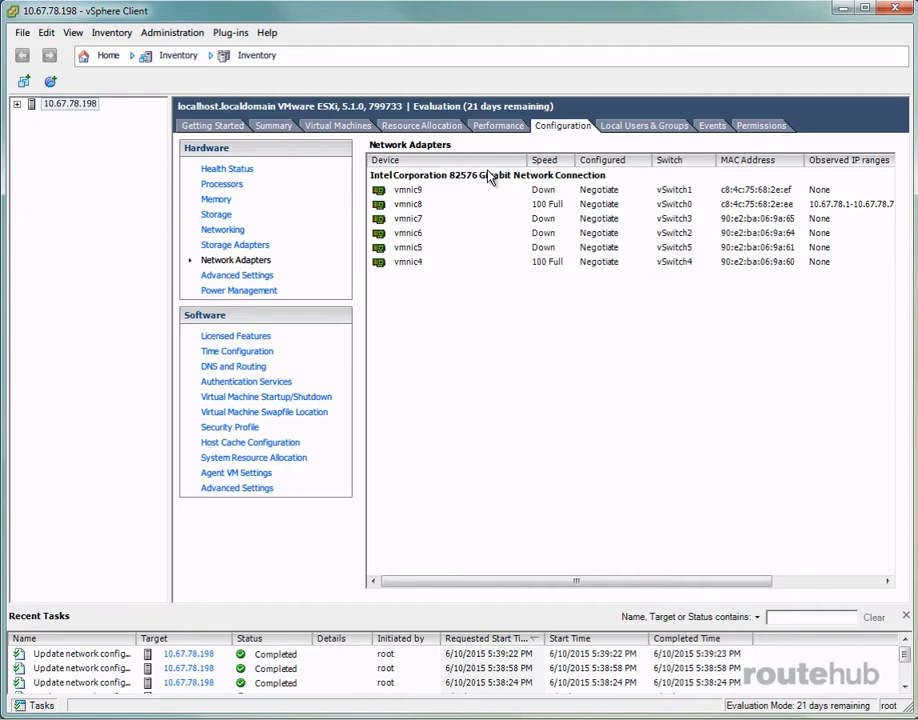
{"action": "mouse_move", "coordinate": [494, 184]}
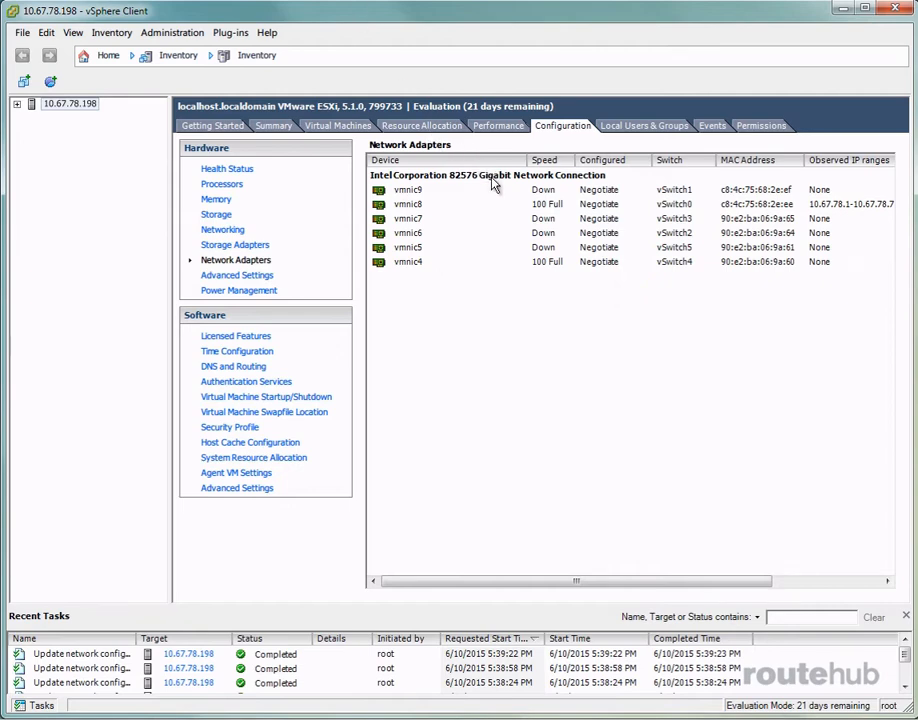
{"action": "mouse_move", "coordinate": [492, 186]}
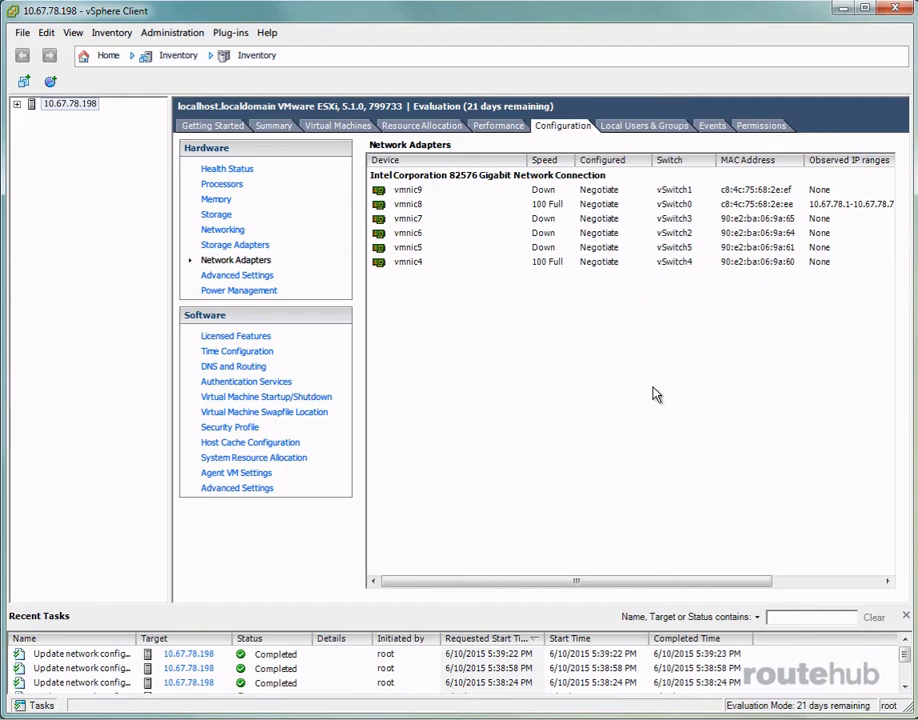
{"action": "mouse_move", "coordinate": [602, 418]}
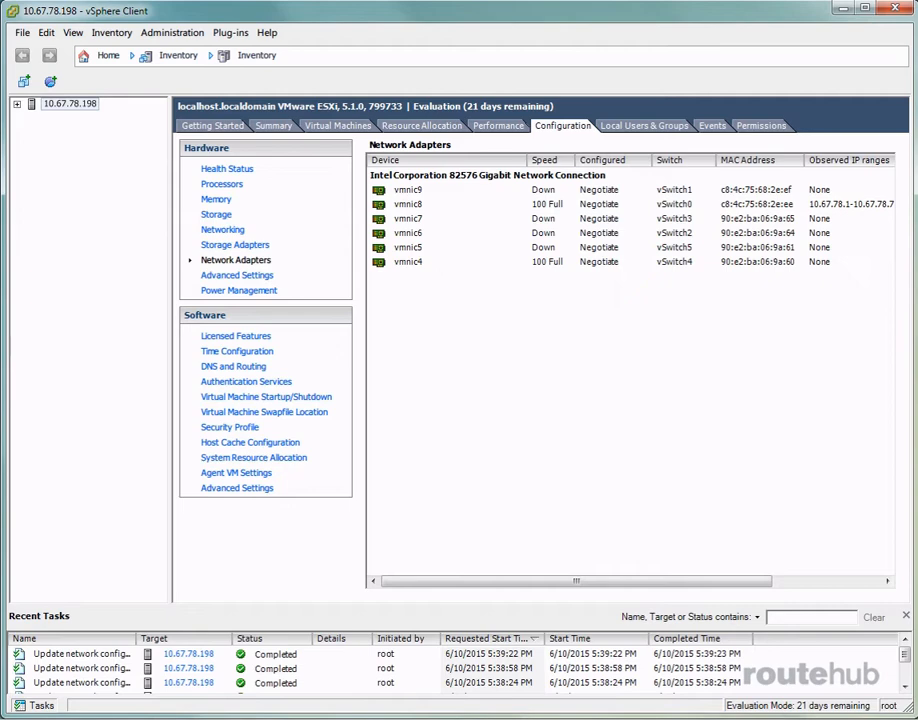
{"action": "mouse_move", "coordinate": [600, 236]}
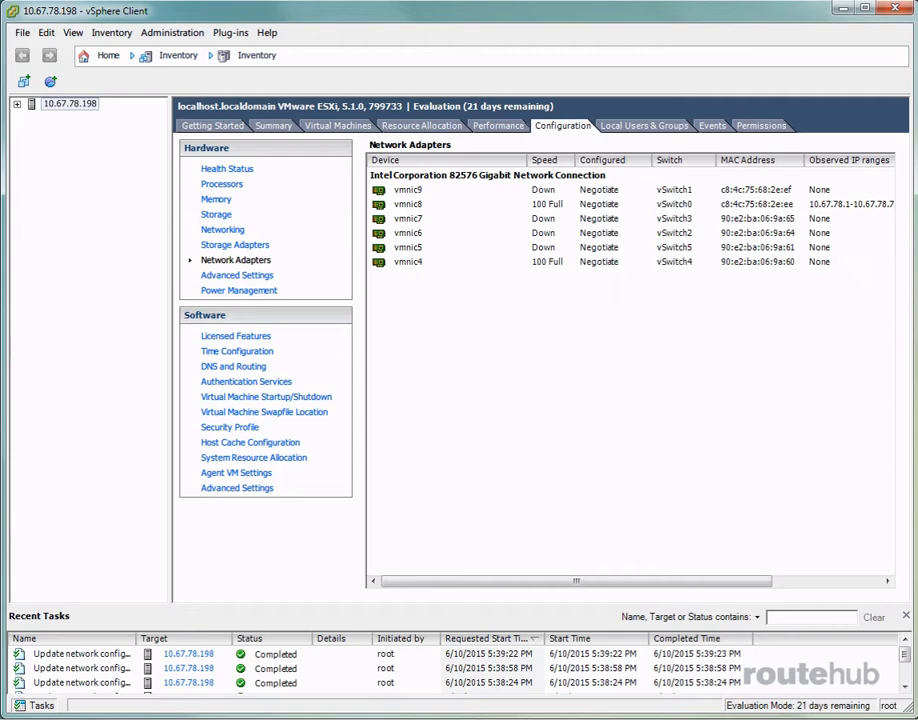
{"action": "mouse_move", "coordinate": [556, 320]}
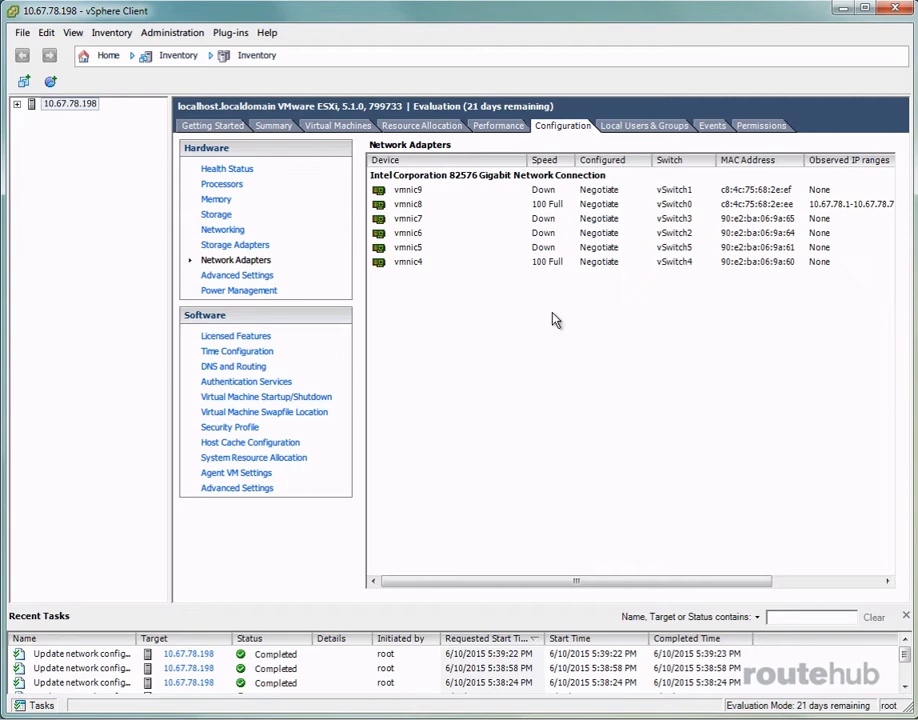
Show the host's Networking view listing vSwitch0–vSwitch5 with their port groups.
{"action": "left_click", "coordinate": [222, 228]}
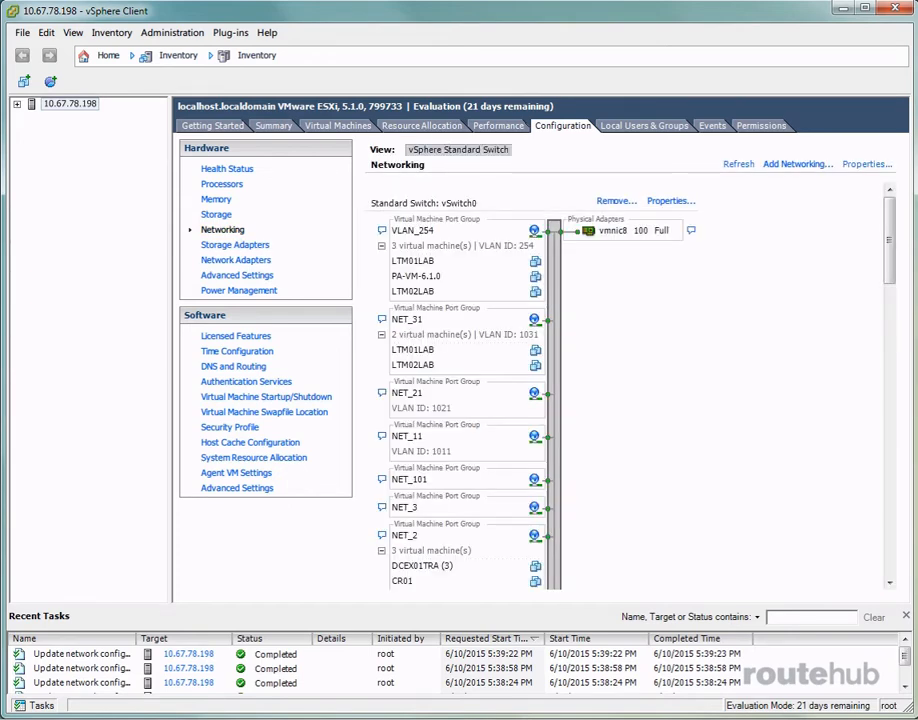
{"action": "scroll", "scroll_direction": "down", "scroll_amount": 3}
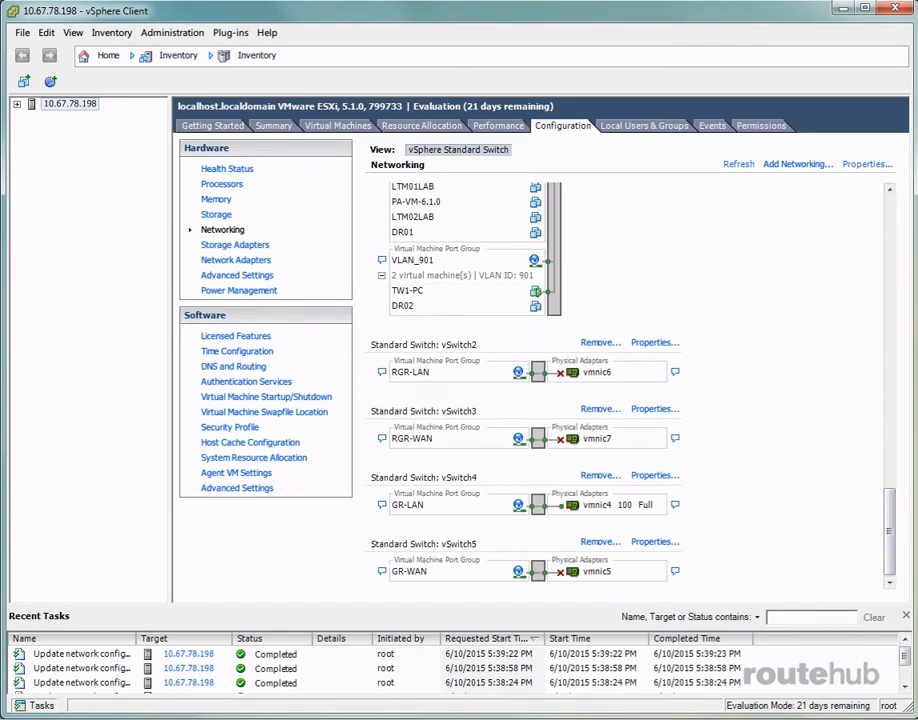
{"action": "mouse_move", "coordinate": [540, 384]}
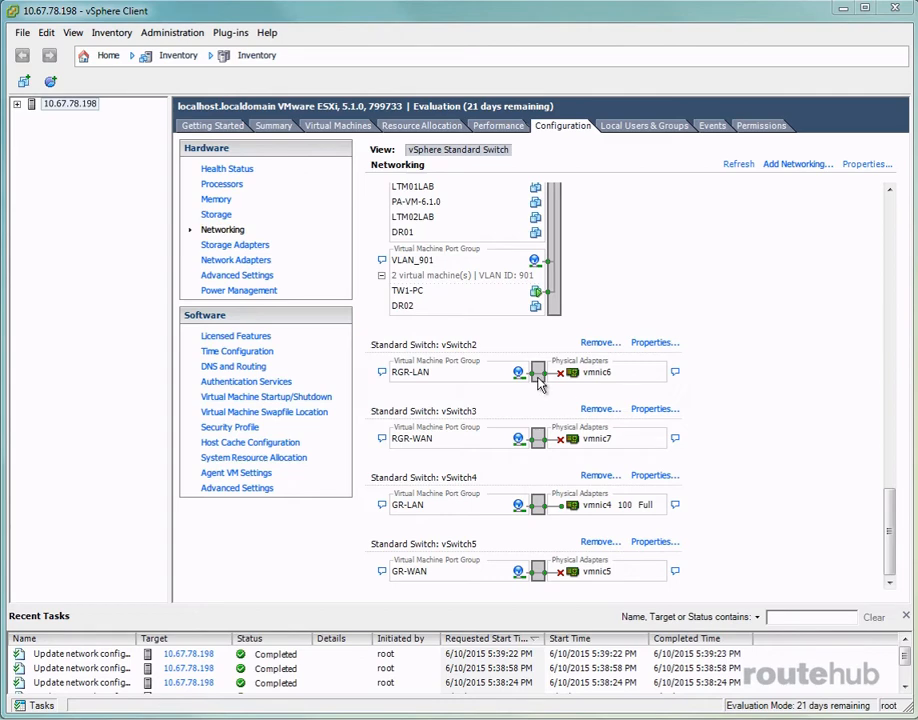
{"action": "mouse_move", "coordinate": [590, 374]}
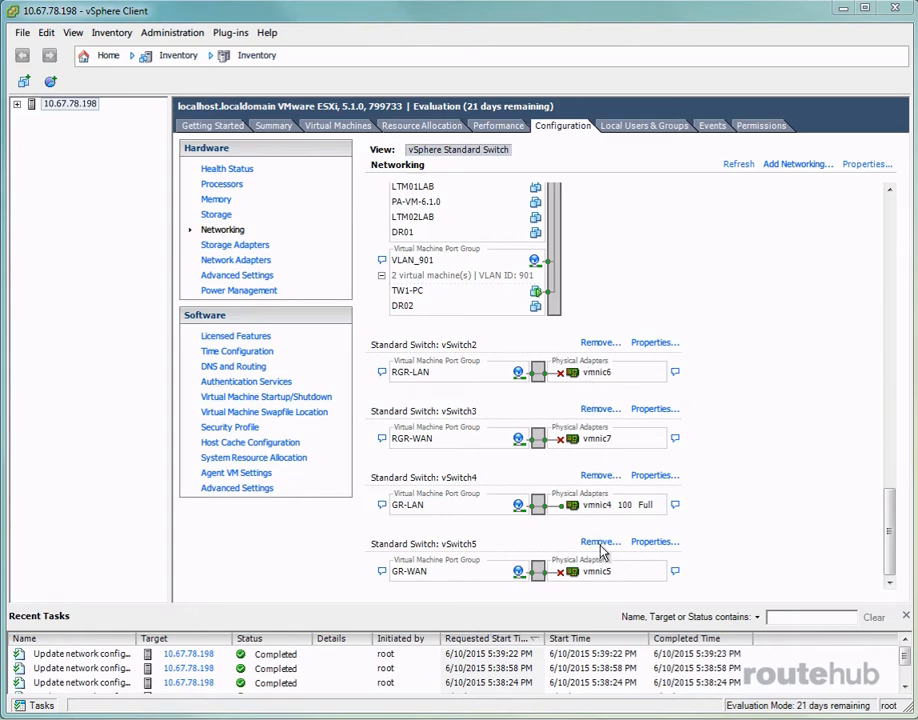
{"action": "mouse_move", "coordinate": [600, 594]}
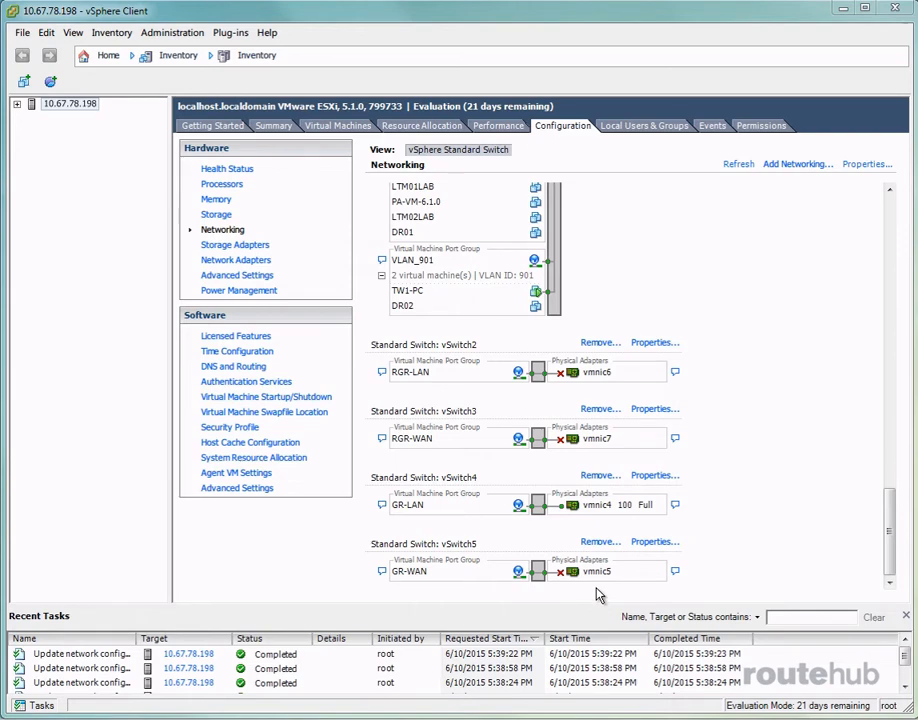
{"action": "mouse_move", "coordinate": [796, 380]}
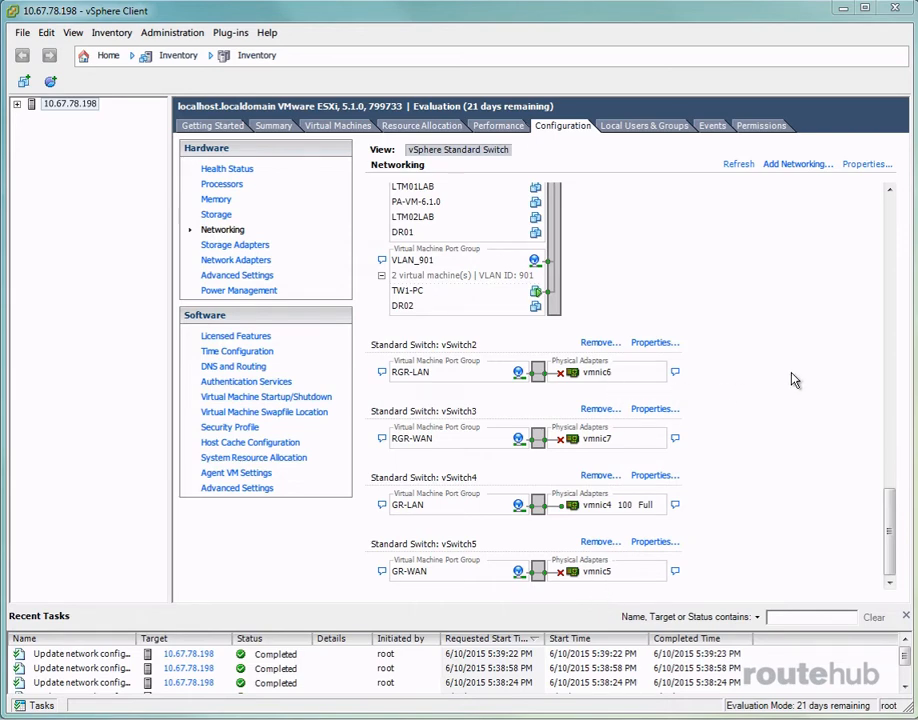
{"action": "mouse_move", "coordinate": [600, 388]}
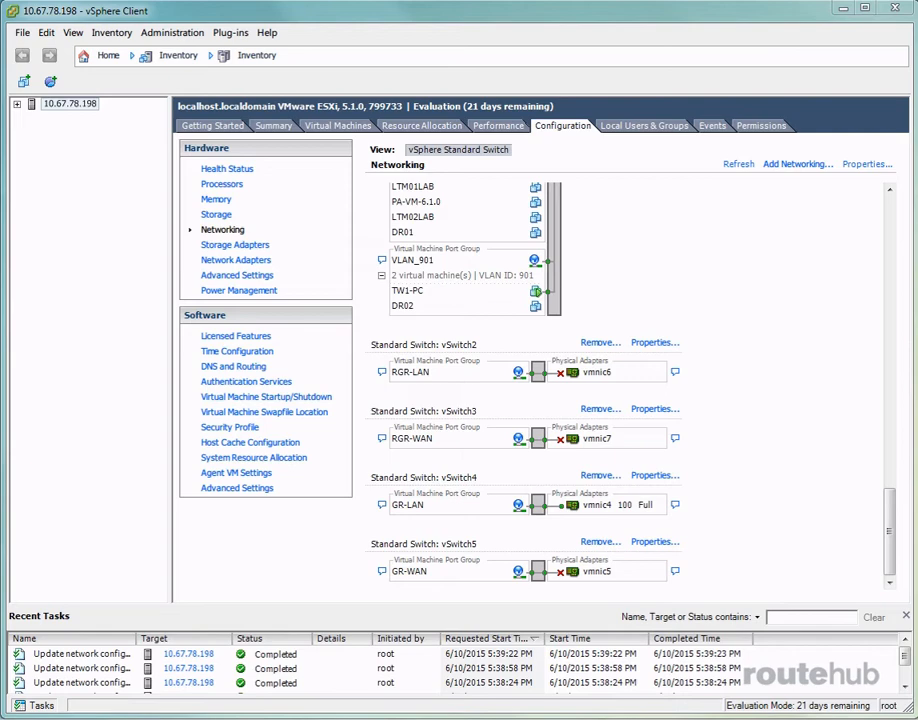
{"action": "mouse_move", "coordinate": [612, 392]}
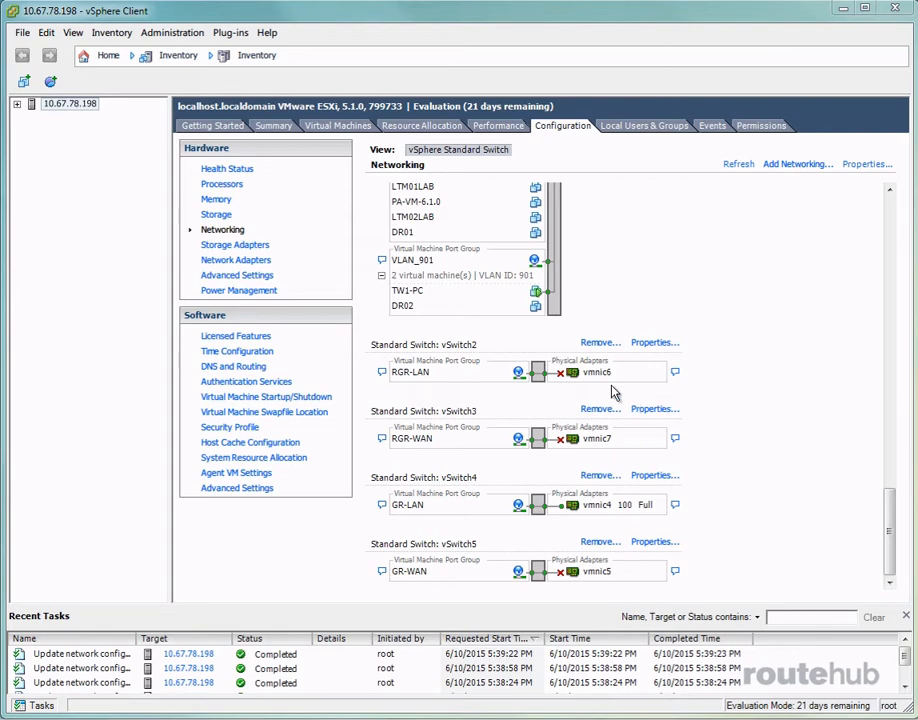
{"action": "mouse_move", "coordinate": [596, 440]}
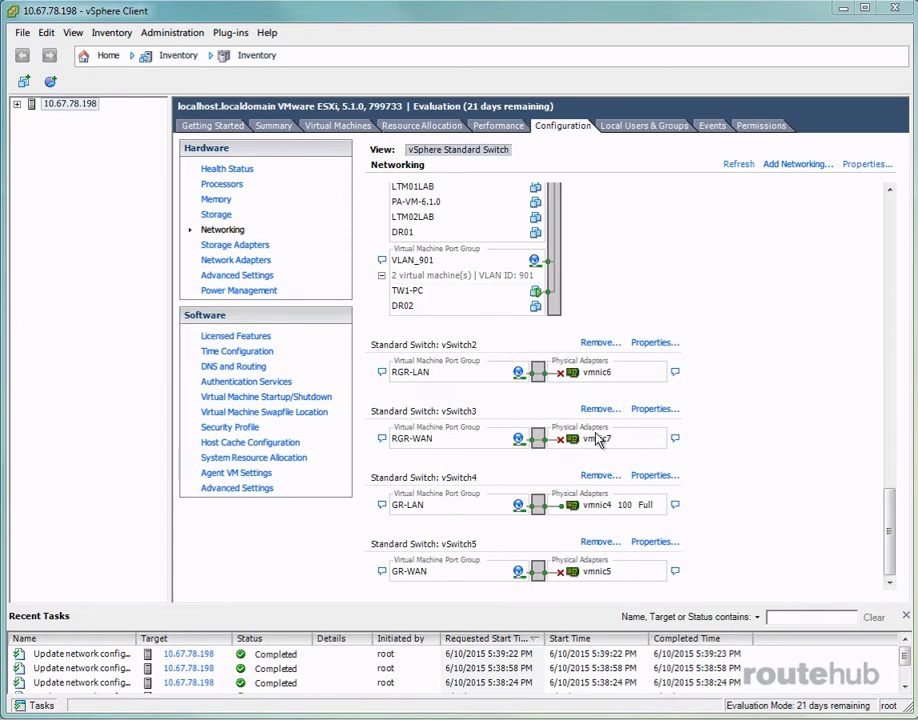
{"action": "mouse_move", "coordinate": [516, 414]}
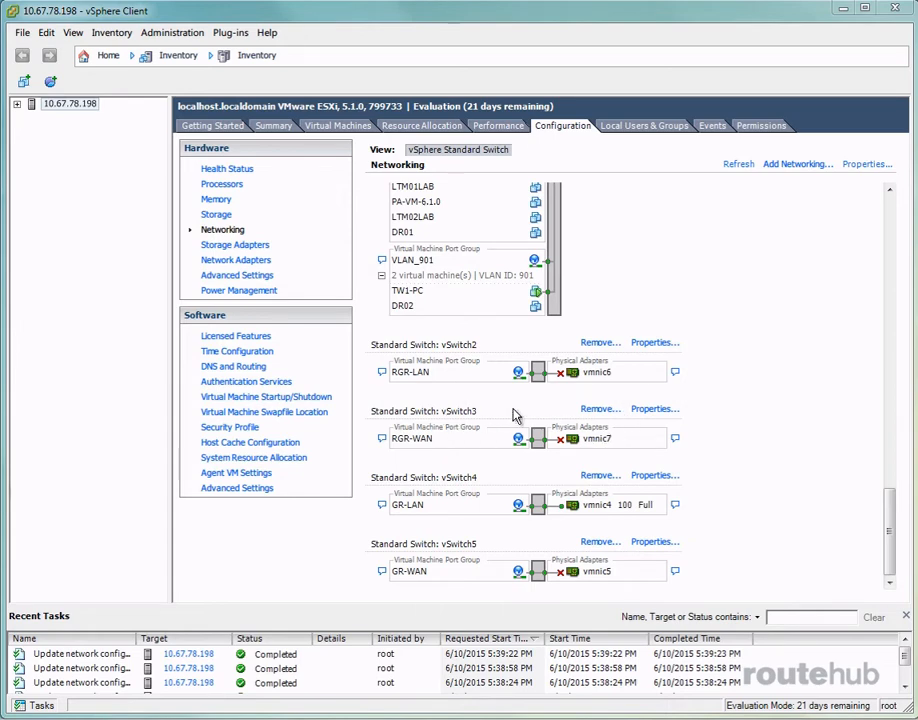
{"action": "mouse_move", "coordinate": [652, 520]}
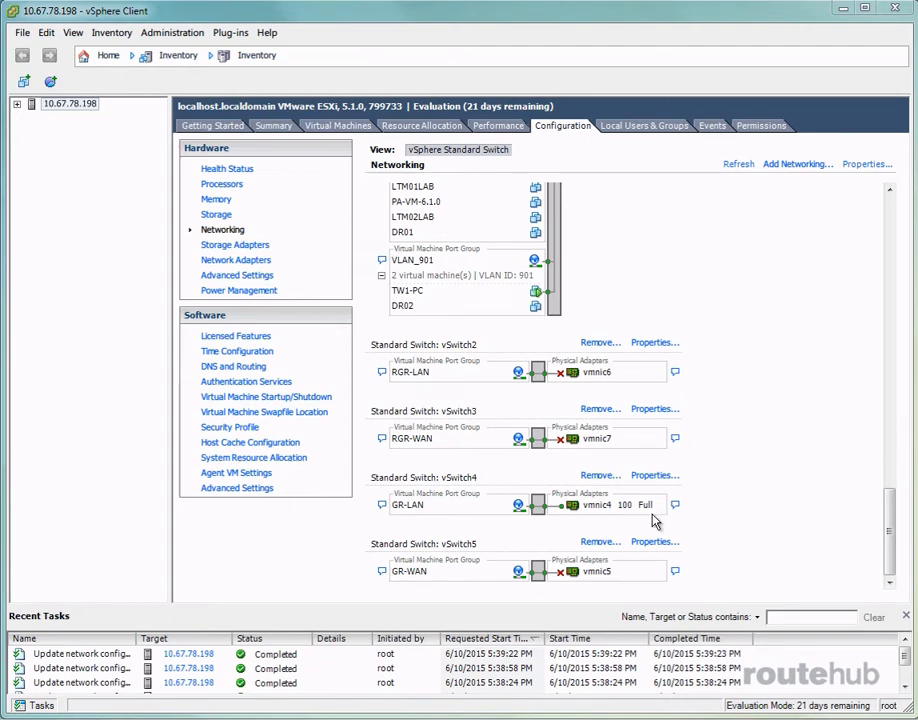
{"action": "mouse_move", "coordinate": [638, 578]}
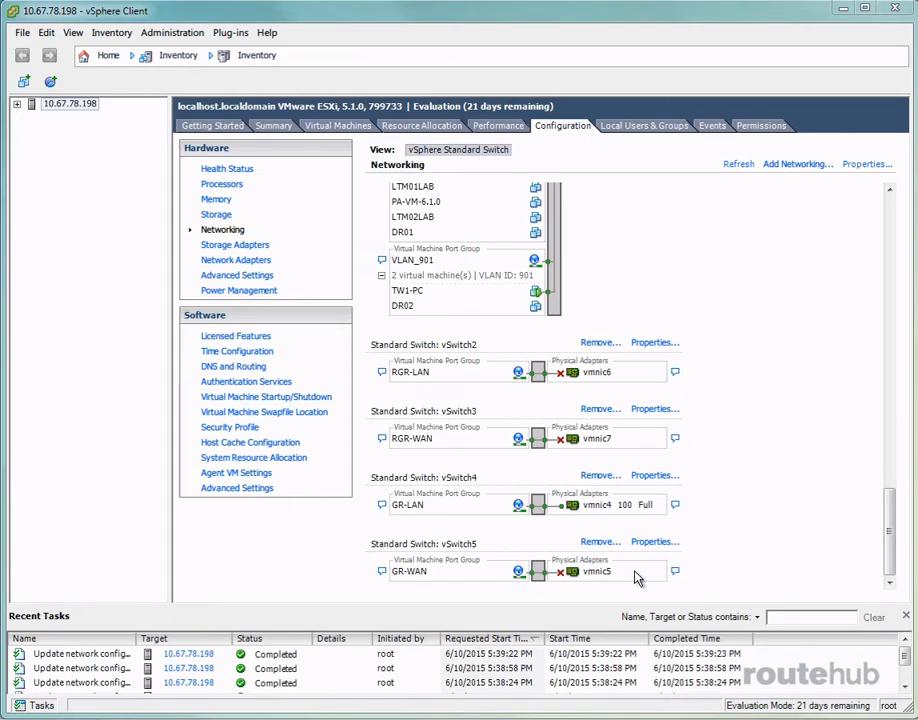
{"action": "mouse_move", "coordinate": [438, 548]}
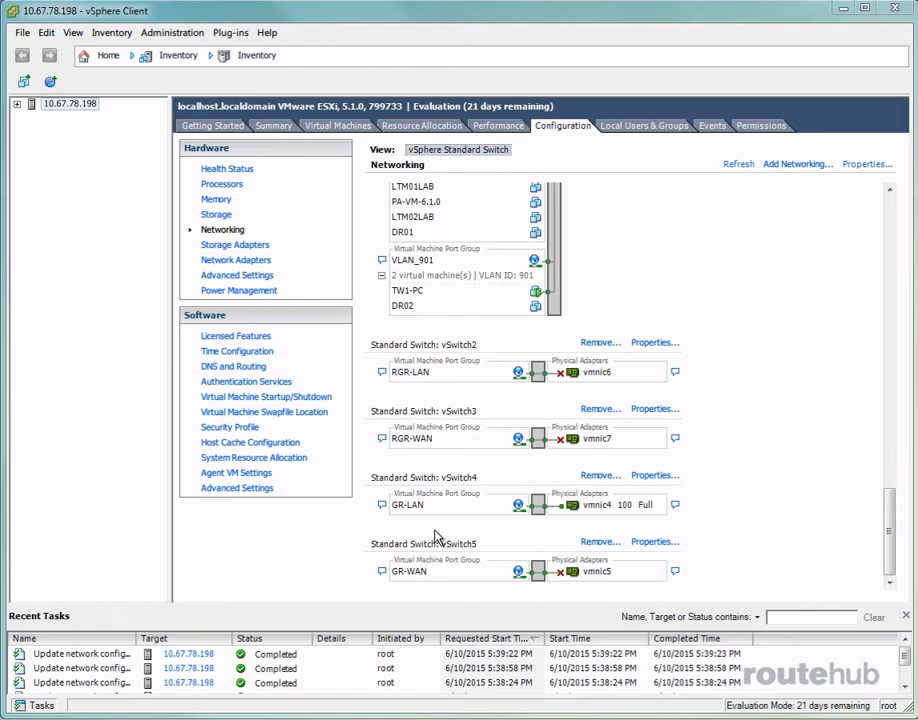
{"action": "mouse_move", "coordinate": [436, 548]}
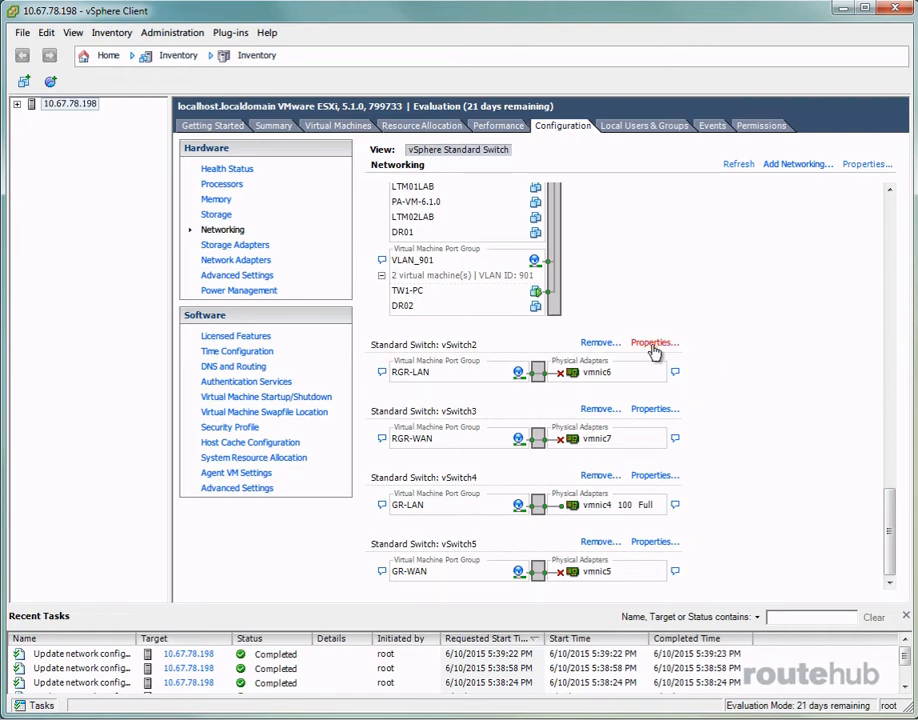
Set vSwitch2's security policy Promiscuous Mode to Accept and apply it.
{"action": "left_click", "coordinate": [654, 344]}
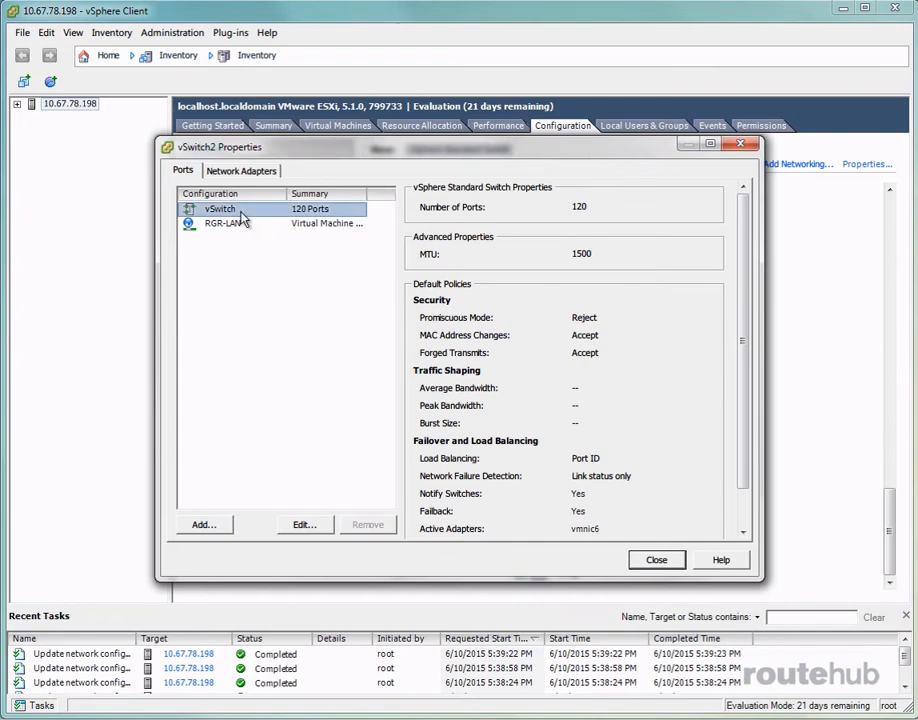
{"action": "left_click", "coordinate": [304, 524]}
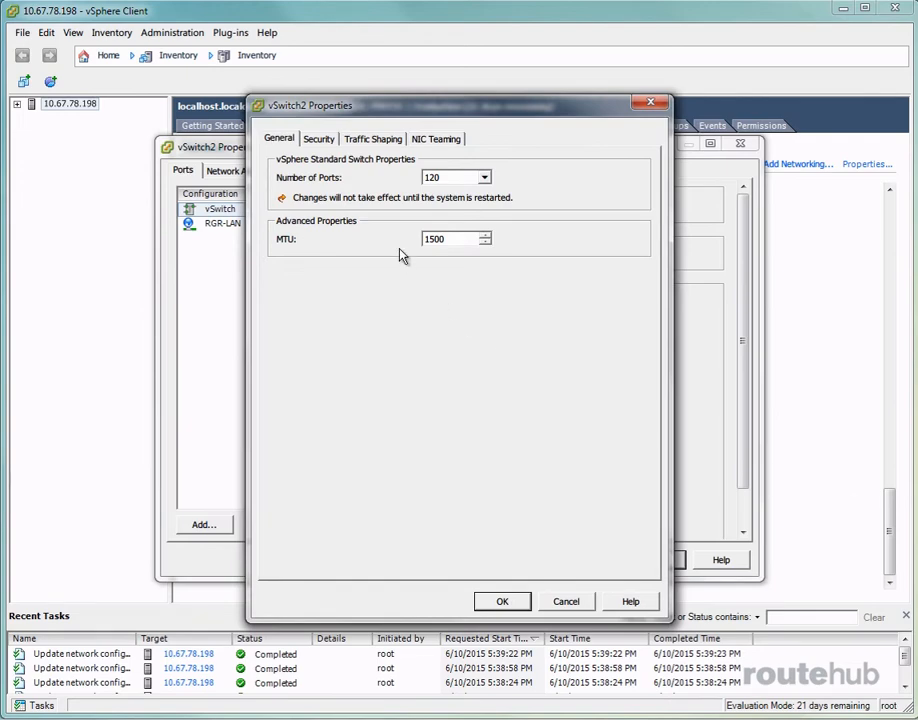
{"action": "left_click", "coordinate": [318, 138]}
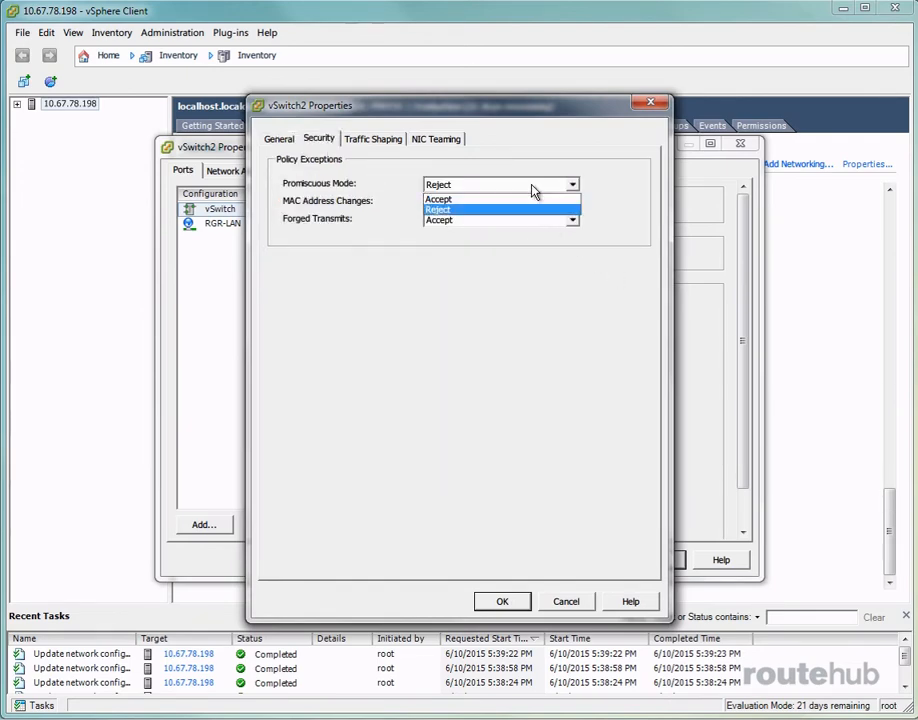
{"action": "left_click", "coordinate": [438, 200]}
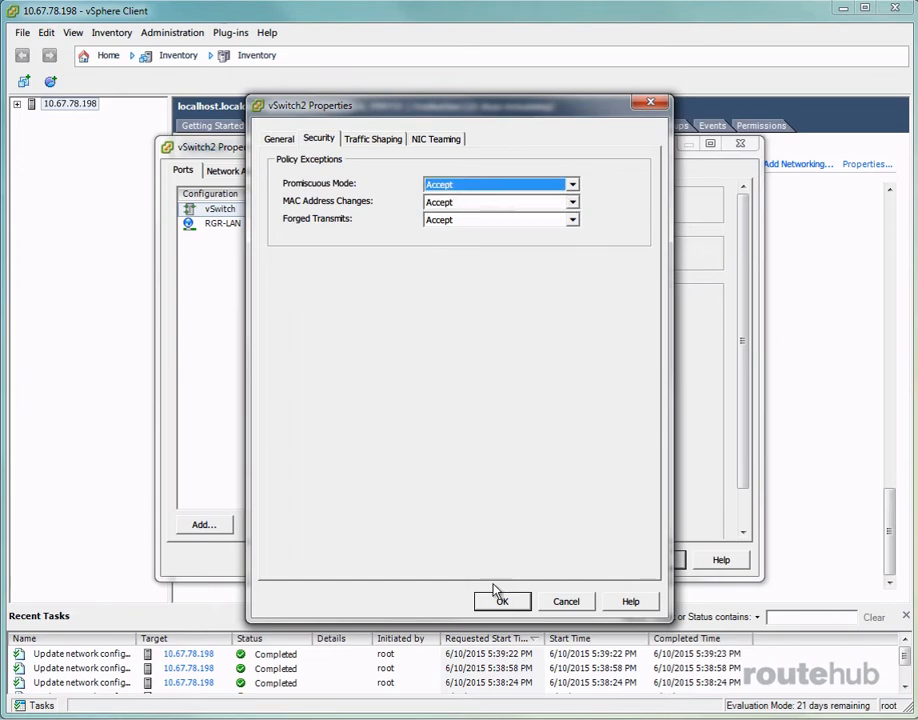
{"action": "left_click", "coordinate": [504, 600]}
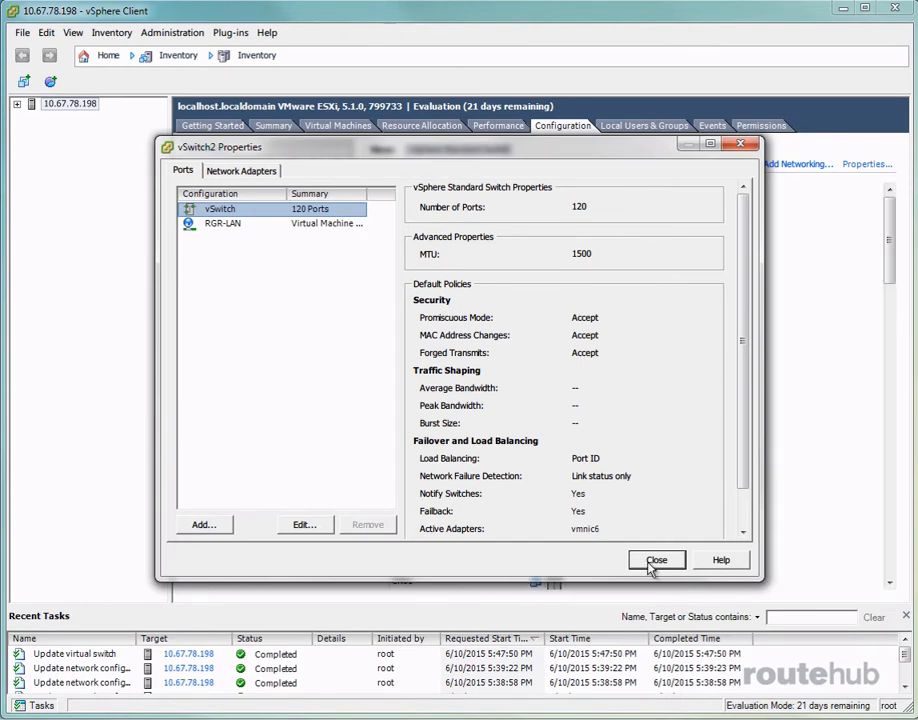
Set vSwitch3's security policy Promiscuous Mode to Accept, apply and close its properties.
{"action": "left_click", "coordinate": [656, 560]}
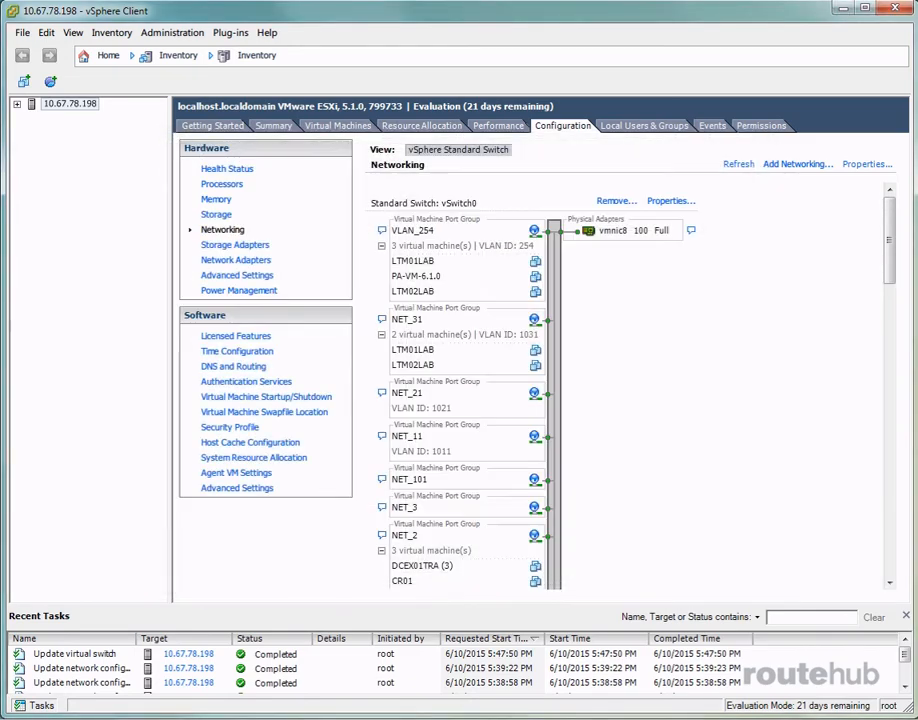
{"action": "scroll", "scroll_direction": "down", "scroll_amount": 3}
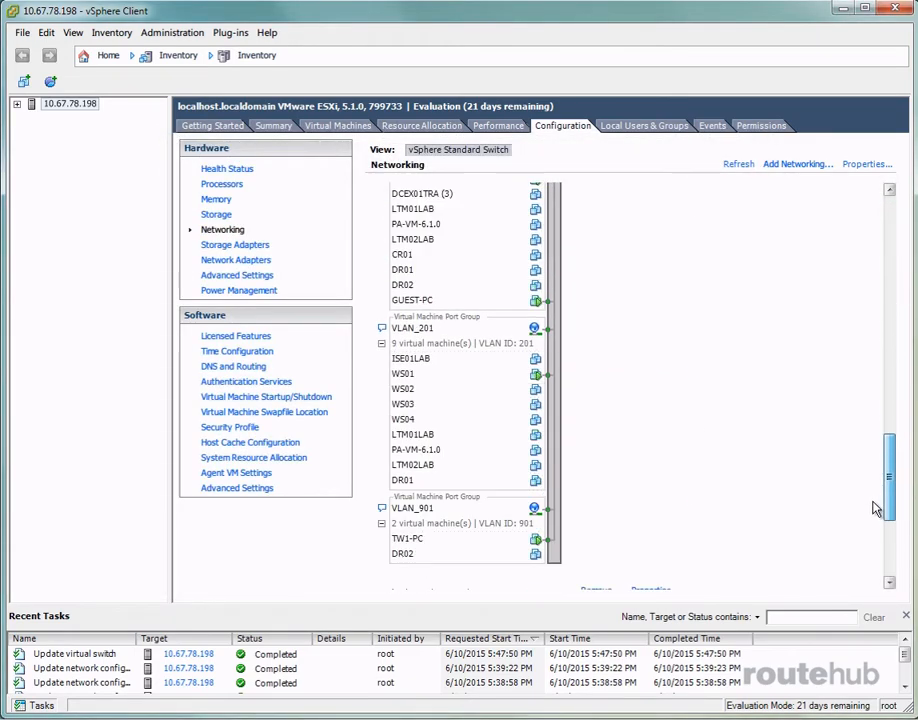
{"action": "scroll", "scroll_direction": "down", "scroll_amount": 3}
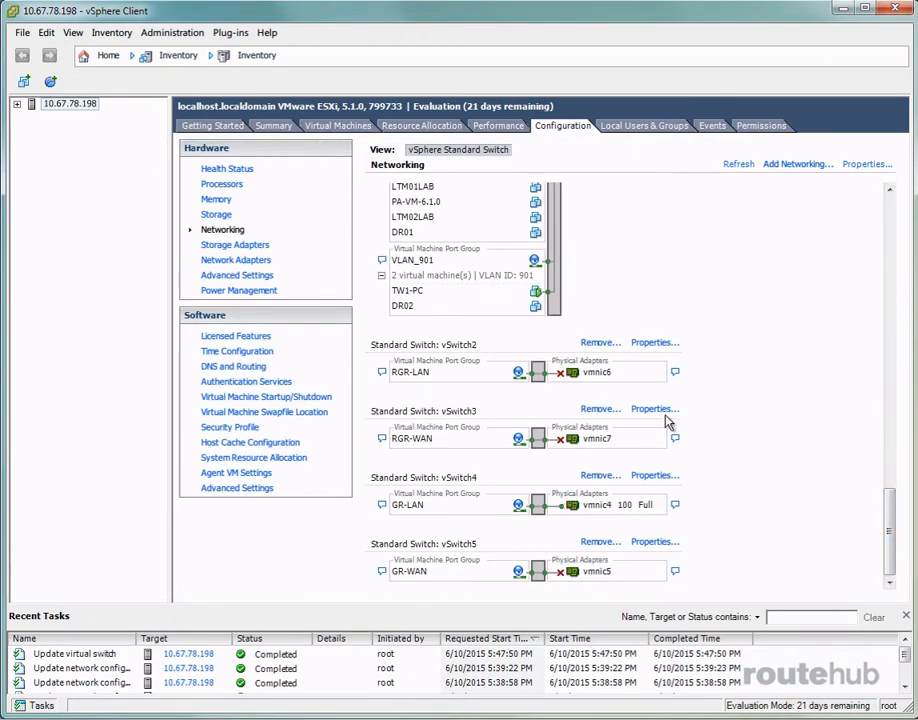
{"action": "left_click", "coordinate": [654, 408]}
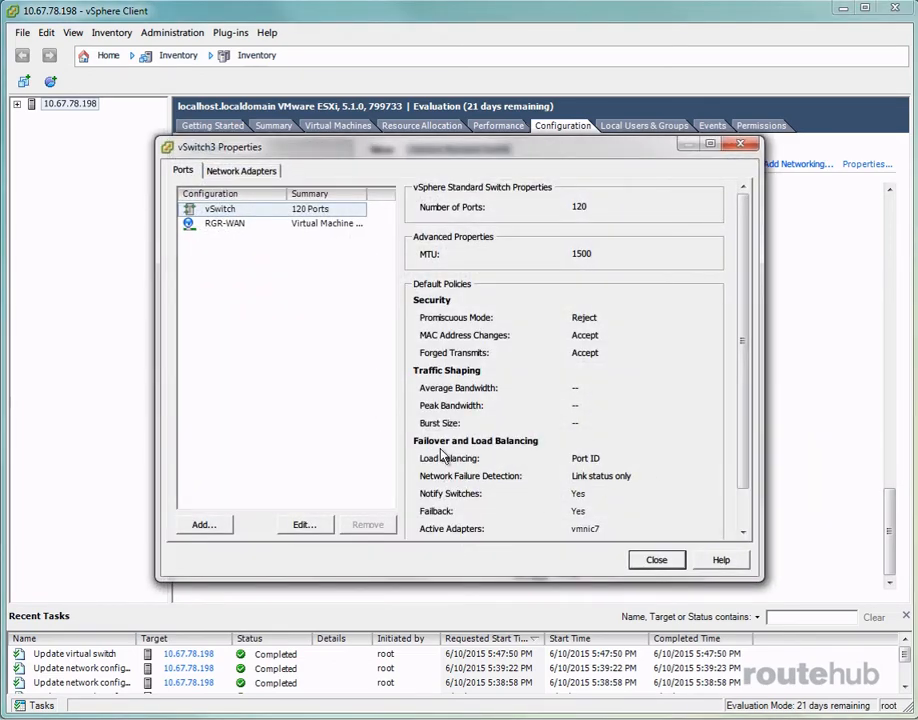
{"action": "left_click", "coordinate": [304, 524]}
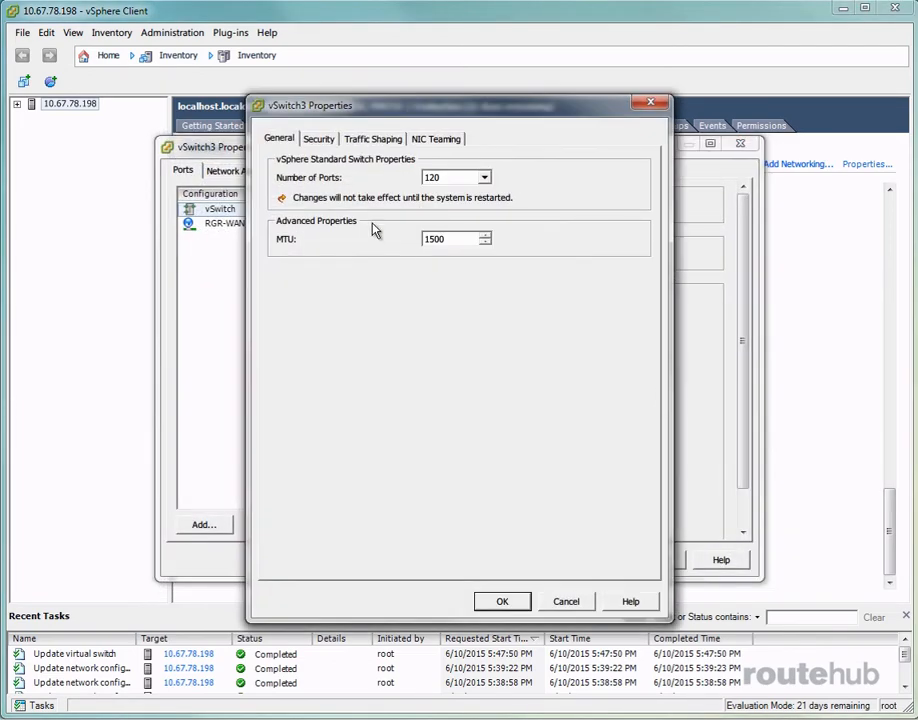
{"action": "left_click", "coordinate": [318, 138]}
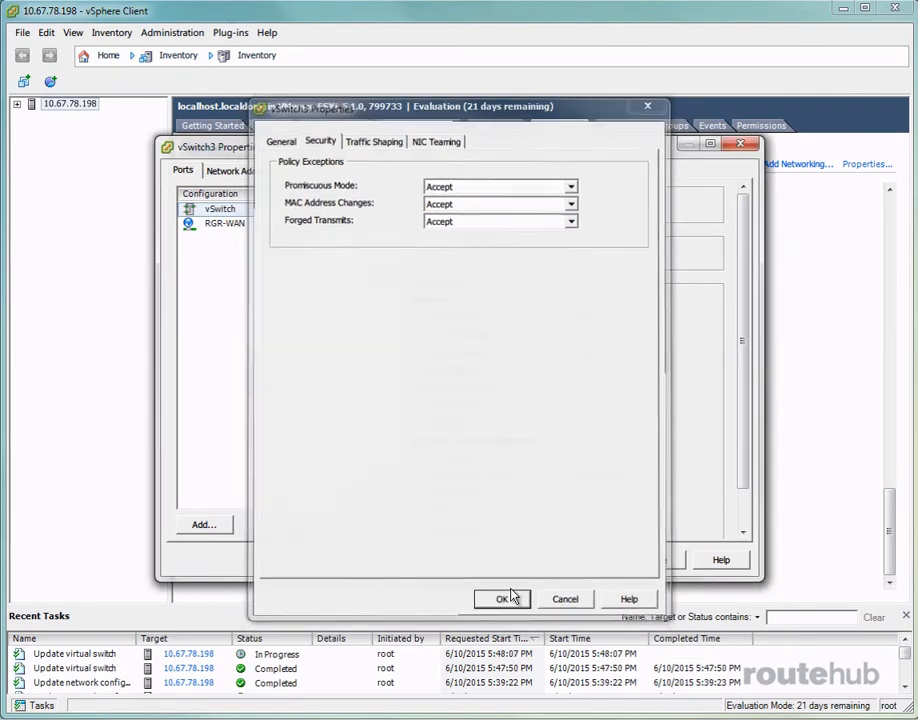
{"action": "left_click", "coordinate": [504, 598]}
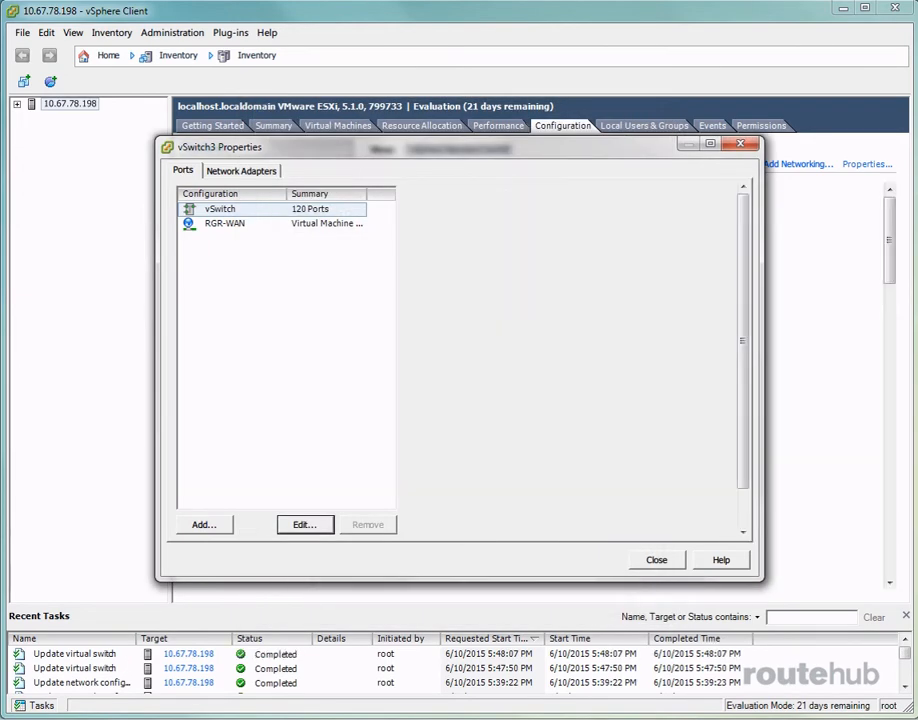
{"action": "left_click", "coordinate": [218, 208]}
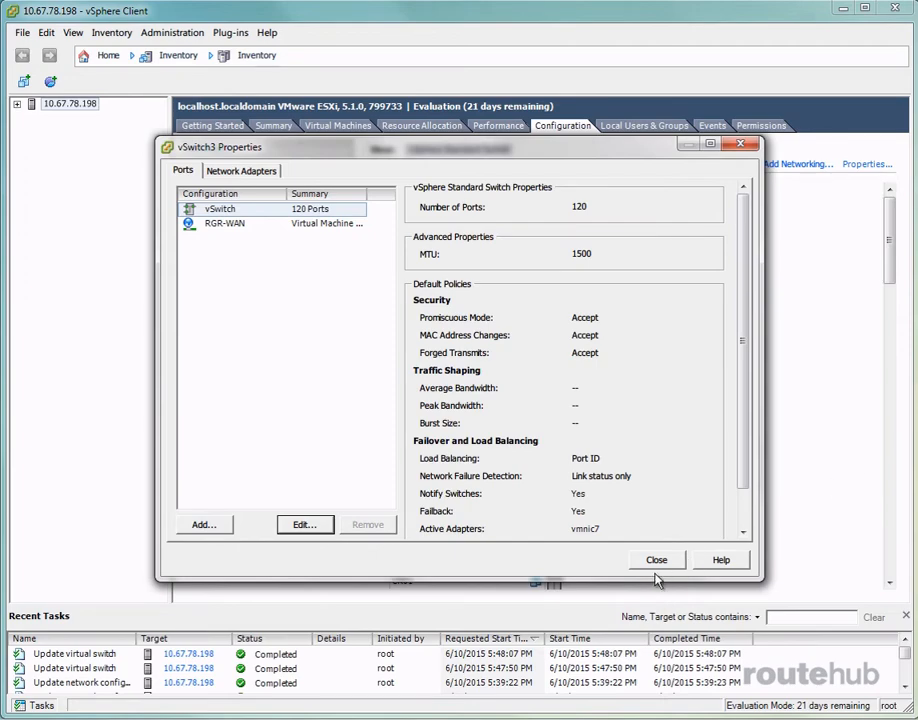
{"action": "left_click", "coordinate": [656, 560]}
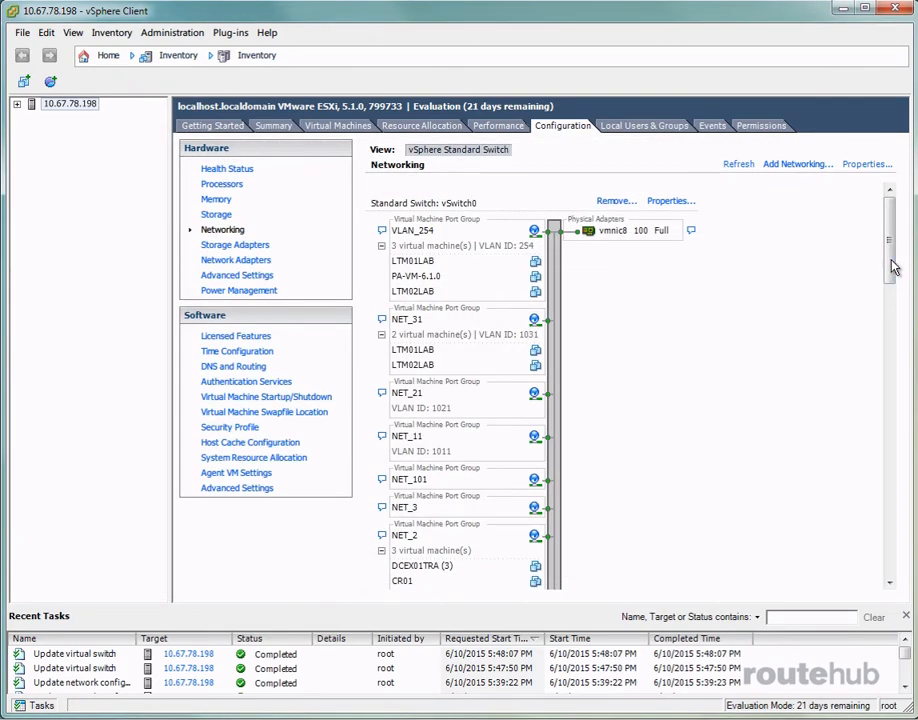
{"action": "scroll", "scroll_direction": "down", "scroll_amount": 3}
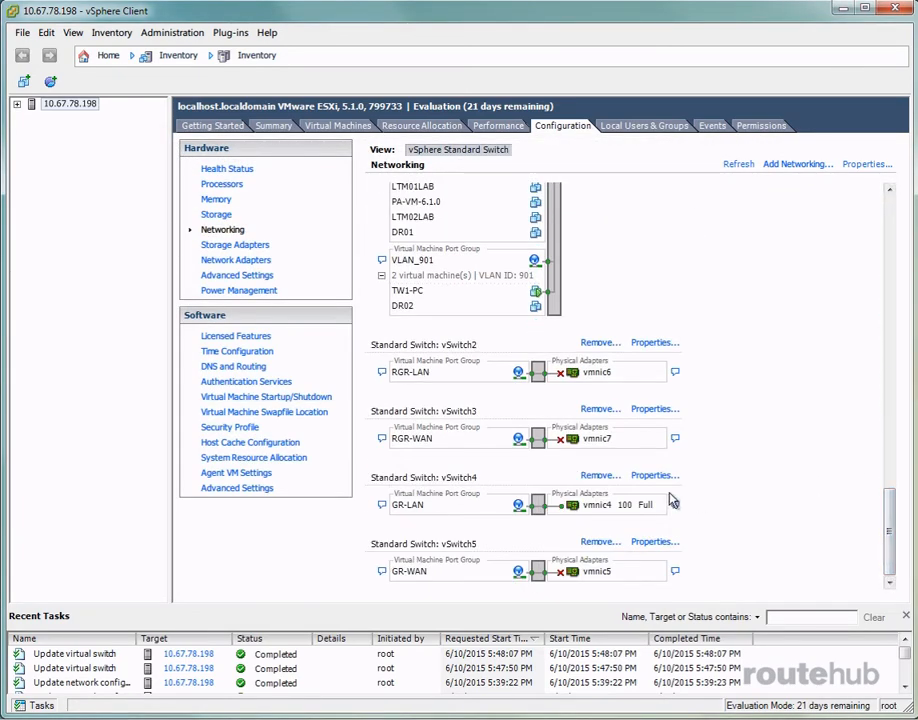
Set vSwitch4's security policy Promiscuous Mode to Accept and close its properties.
{"action": "left_click", "coordinate": [654, 476]}
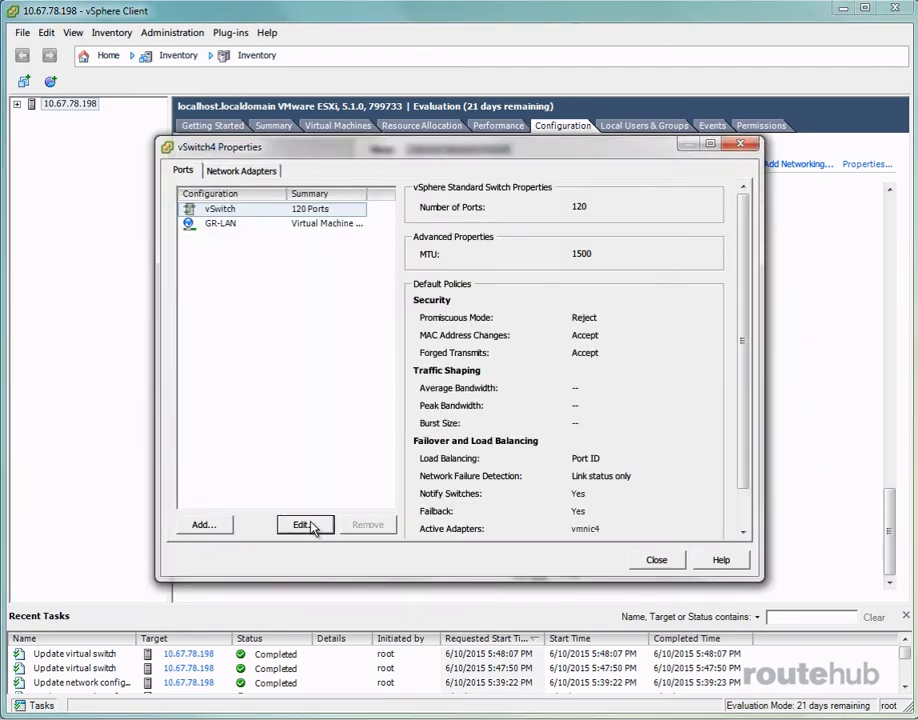
{"action": "left_click", "coordinate": [304, 524]}
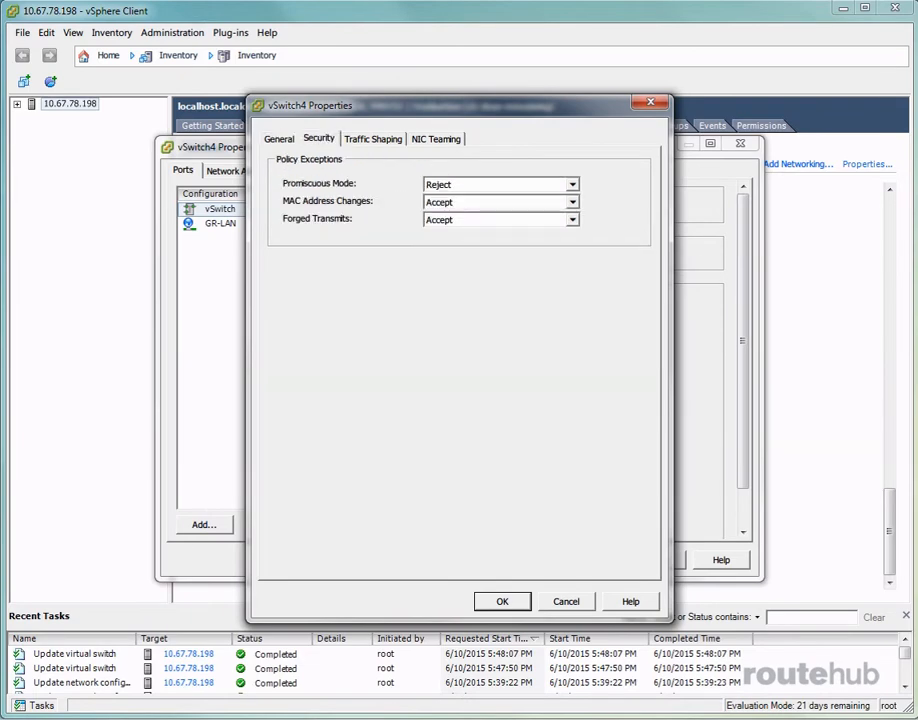
{"action": "left_click", "coordinate": [500, 184]}
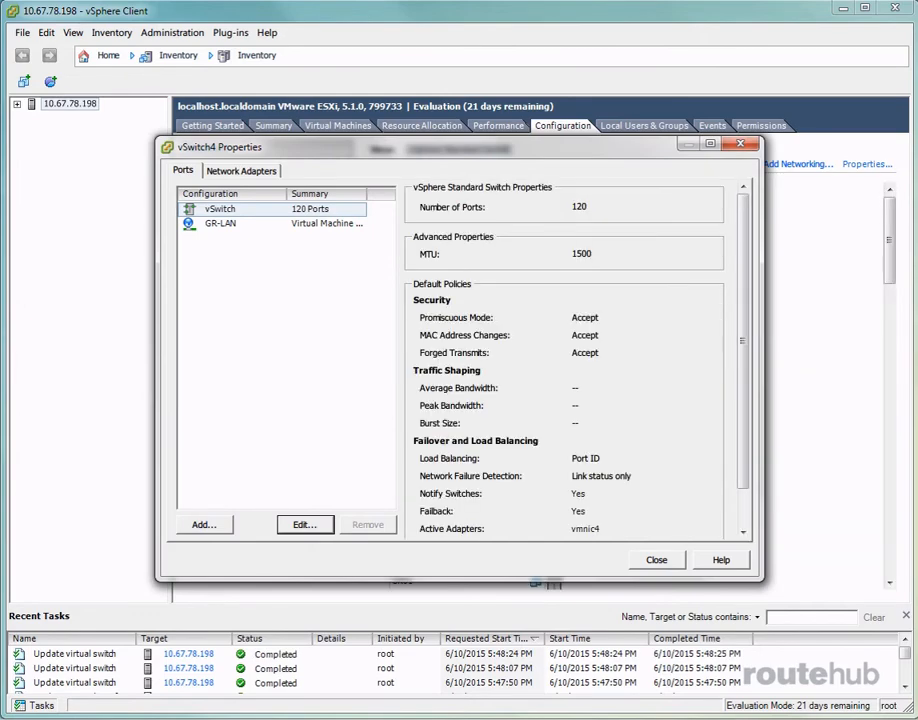
{"action": "left_click", "coordinate": [656, 560]}
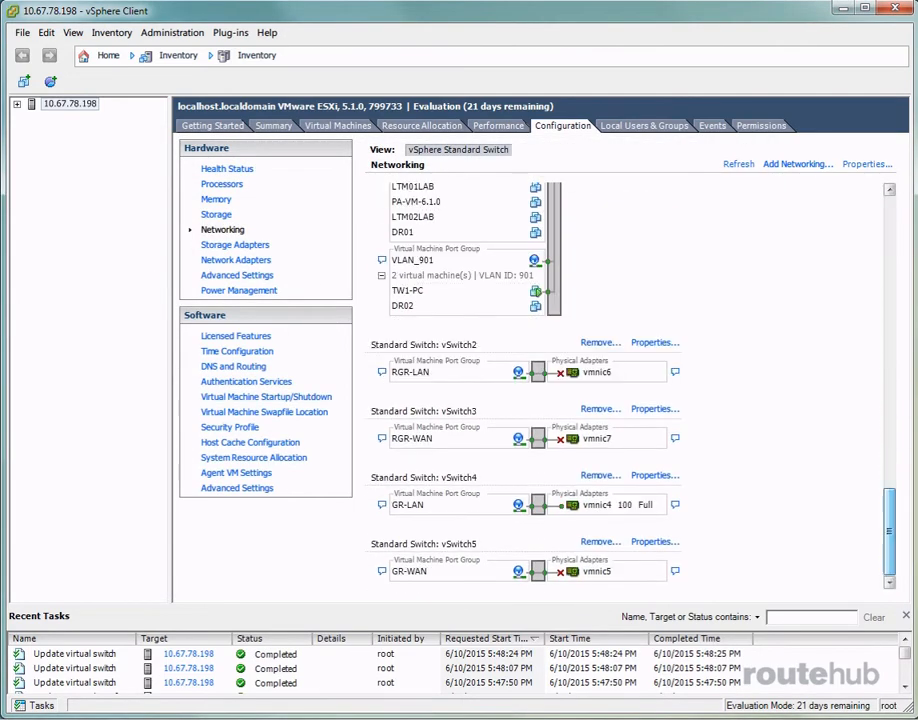
Set vSwitch5's security policy Promiscuous Mode to Accept and close its properties.
{"action": "left_click", "coordinate": [656, 542]}
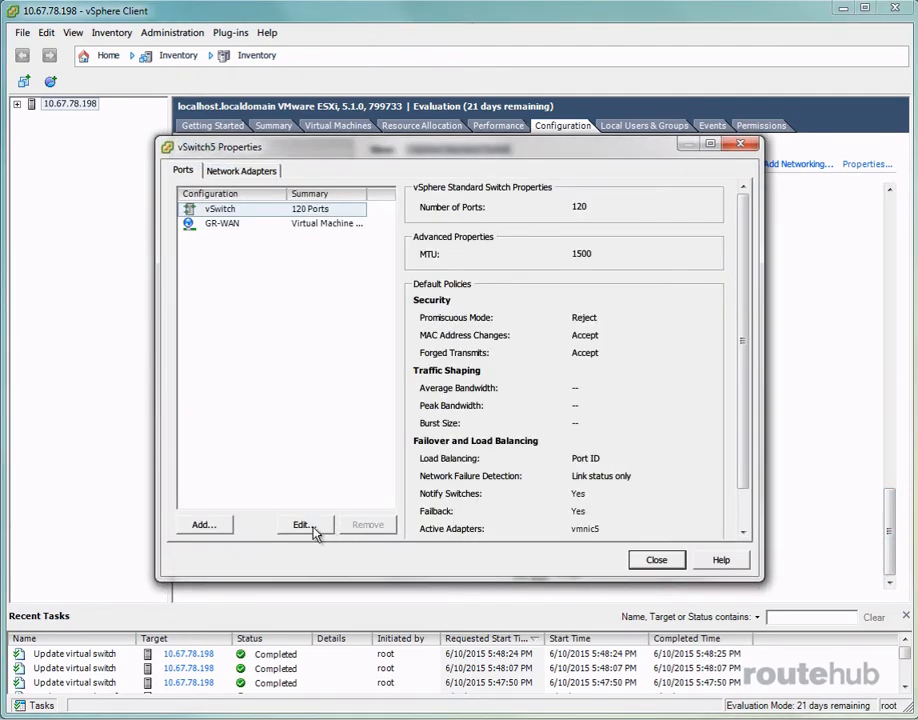
{"action": "left_click", "coordinate": [300, 524]}
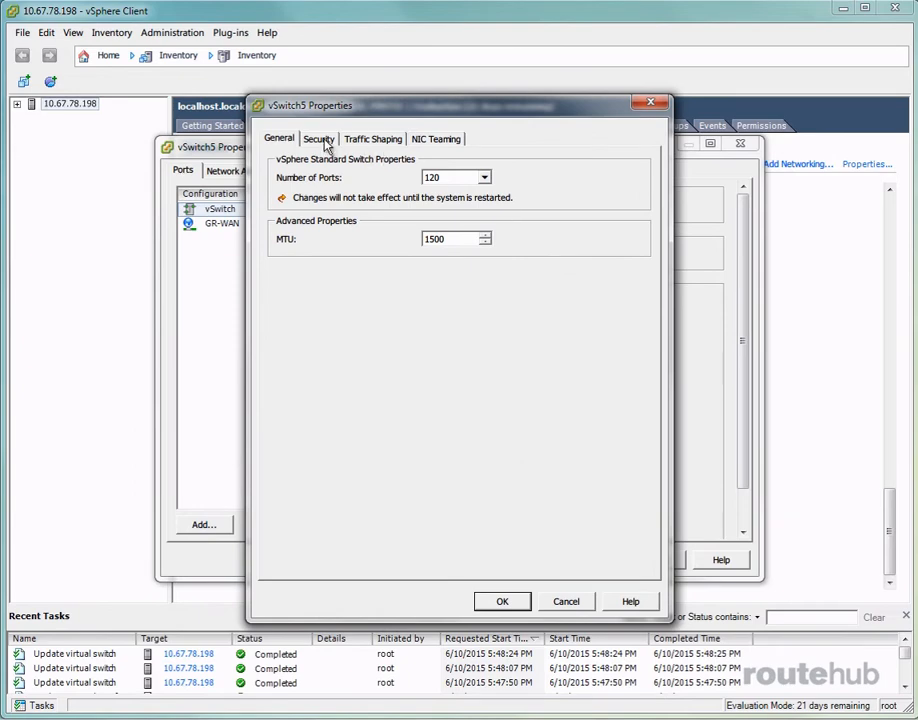
{"action": "left_click", "coordinate": [318, 138]}
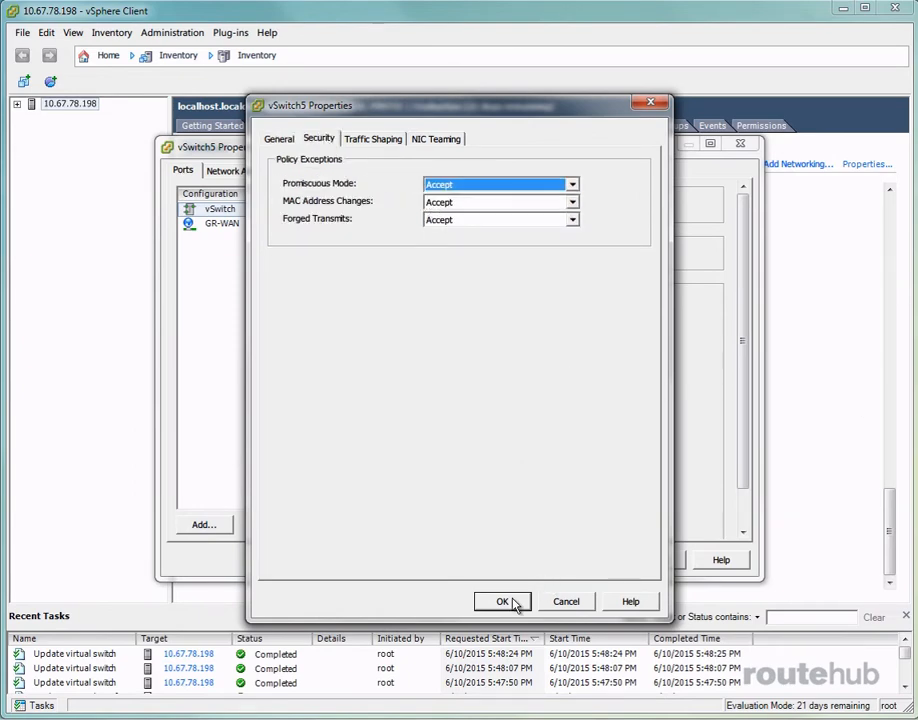
{"action": "left_click", "coordinate": [504, 600]}
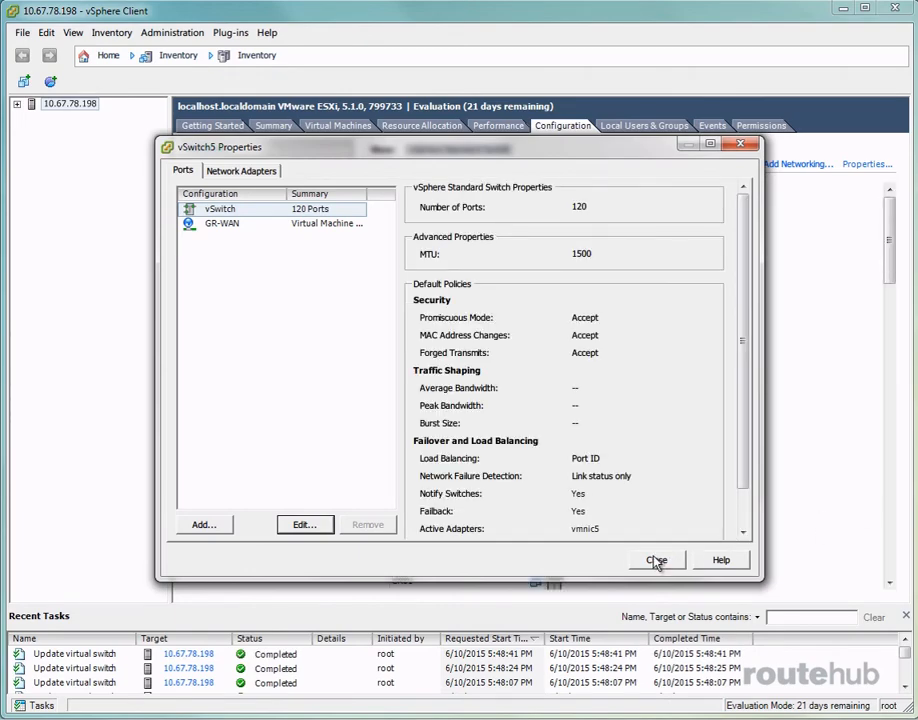
{"action": "left_click", "coordinate": [656, 560]}
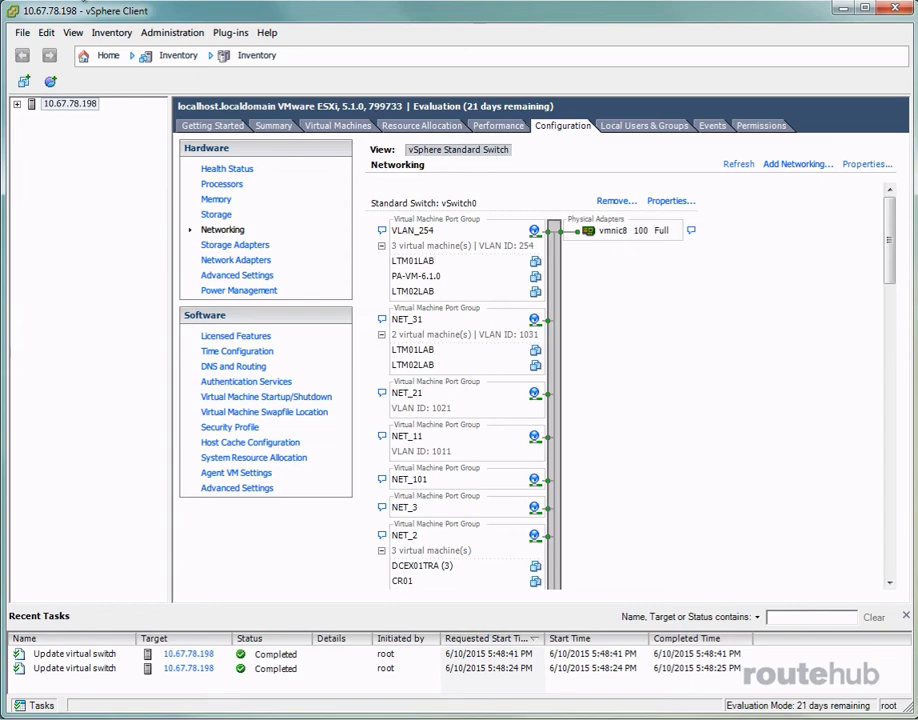
Start Deploy OVF Template and load the vcx OVA from the Riverbed folder.
{"action": "left_click", "coordinate": [20, 32]}
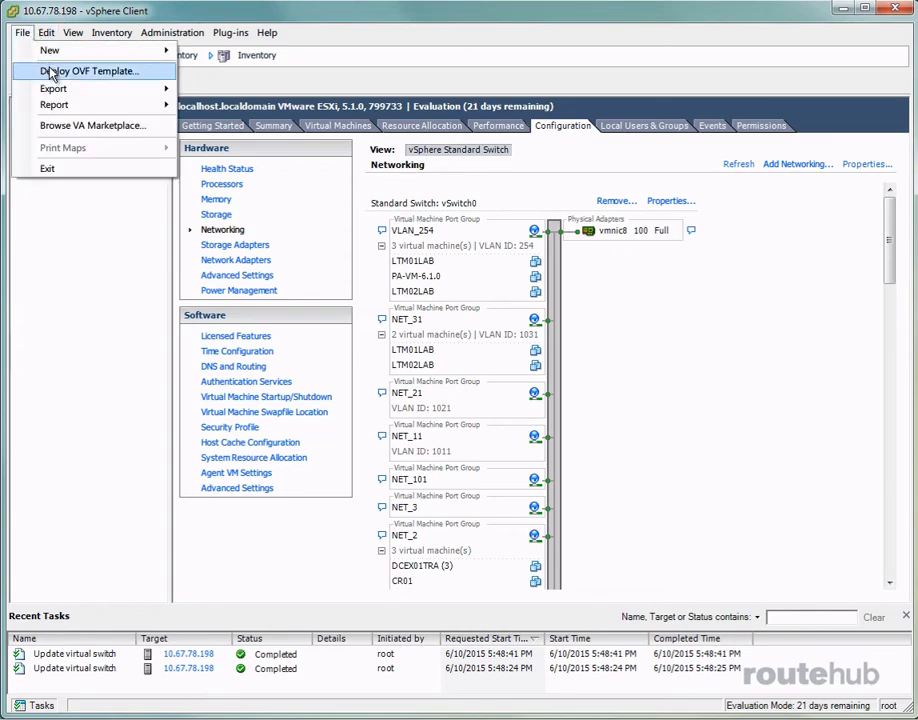
{"action": "left_click", "coordinate": [88, 70]}
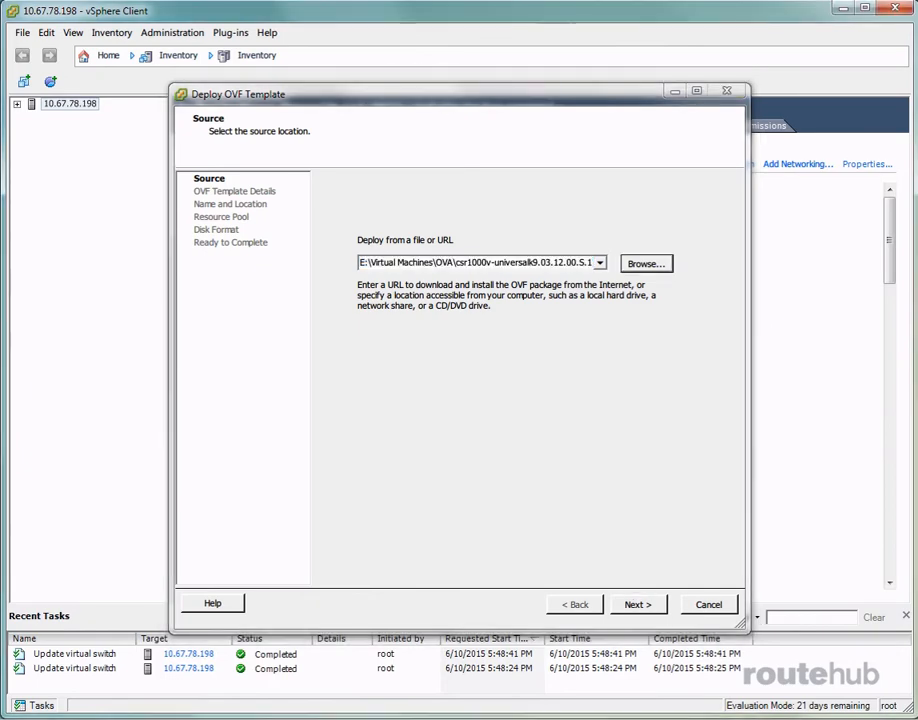
{"action": "left_click", "coordinate": [644, 264]}
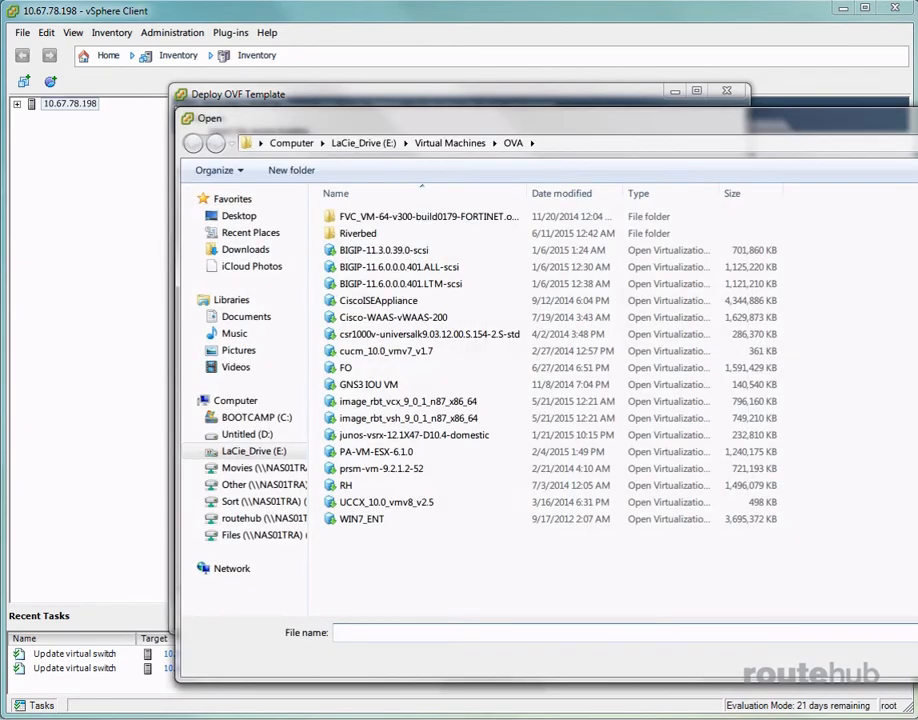
{"action": "double_click", "coordinate": [356, 232]}
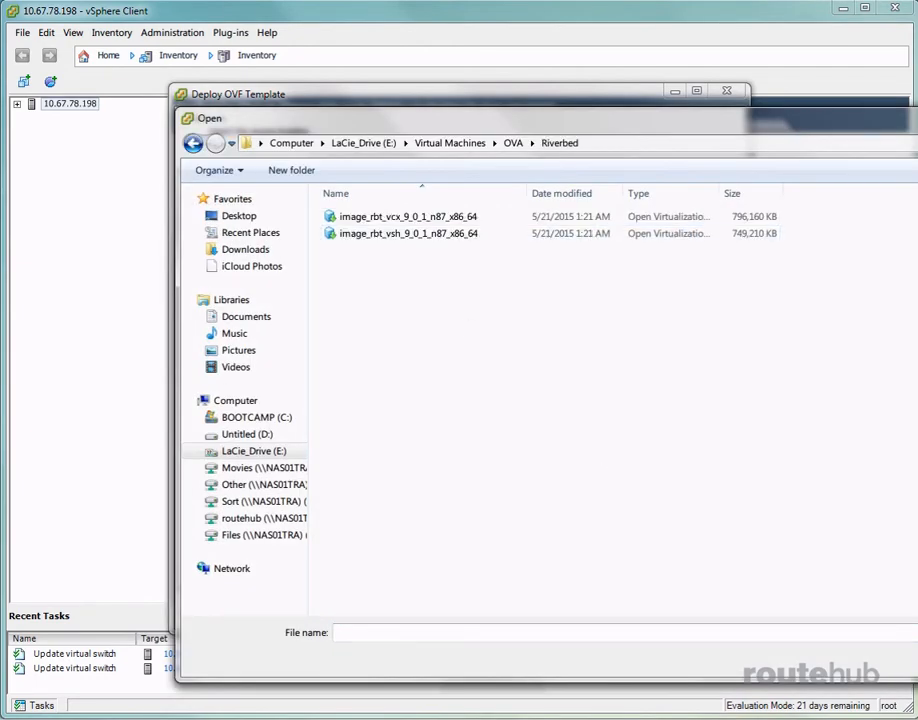
{"action": "left_click", "coordinate": [406, 216]}
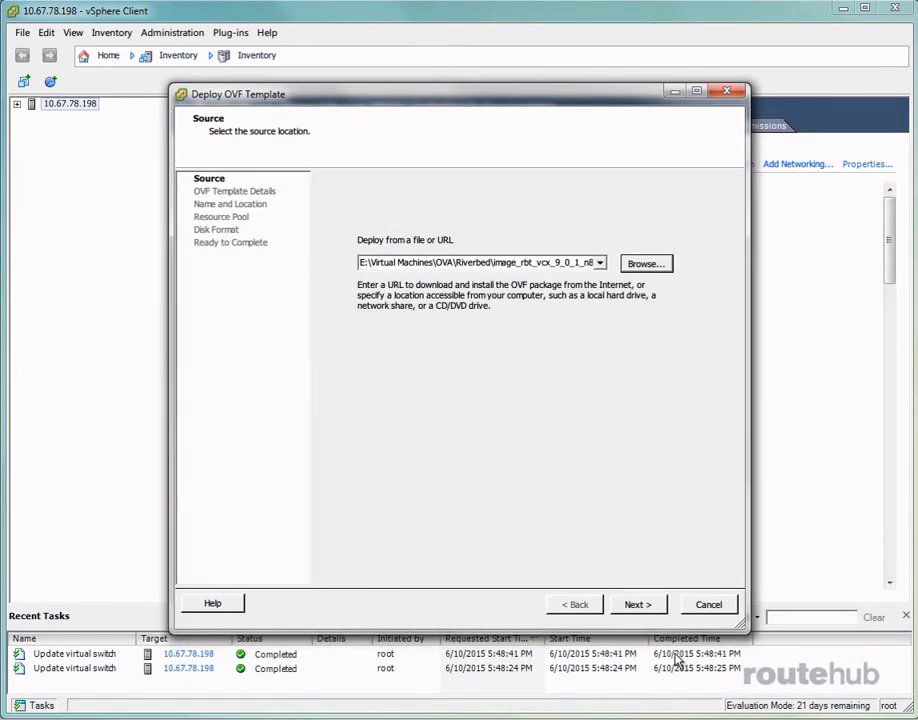
{"action": "left_click", "coordinate": [636, 604]}
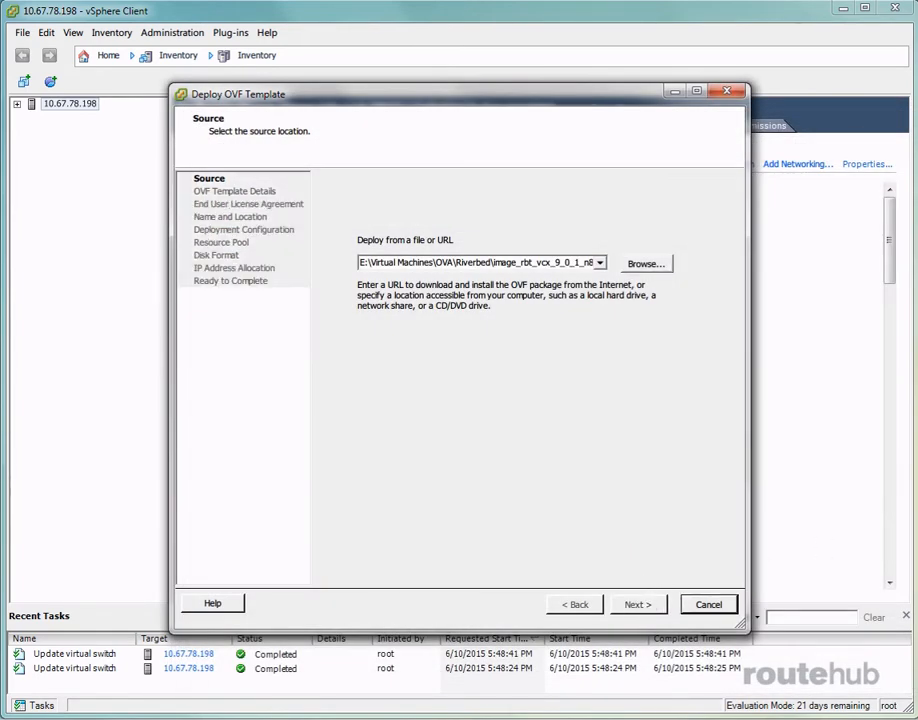
{"action": "left_click", "coordinate": [636, 604]}
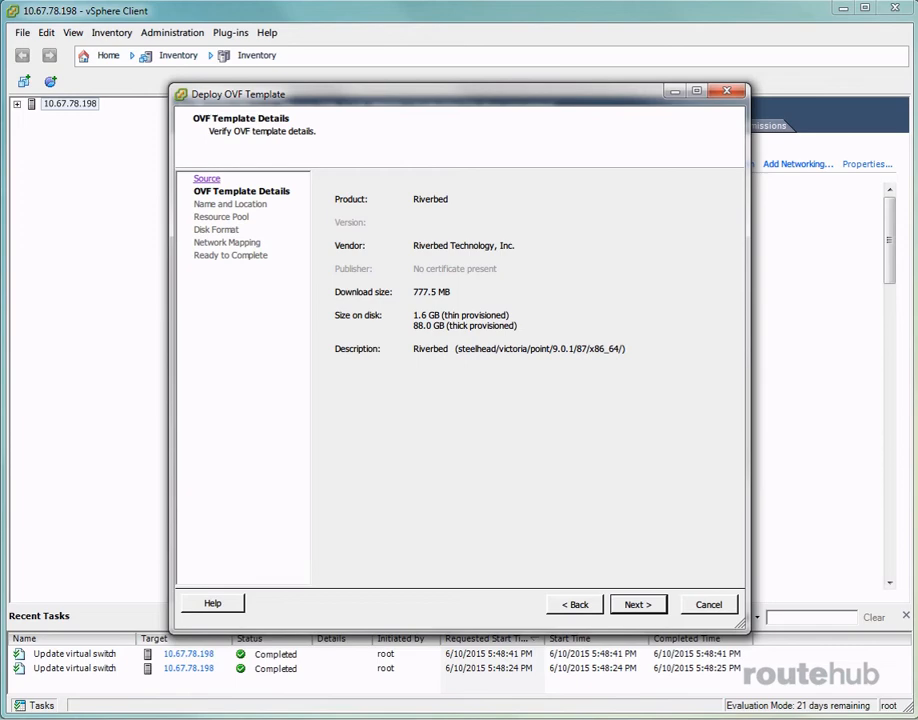
{"action": "mouse_move", "coordinate": [704, 588]}
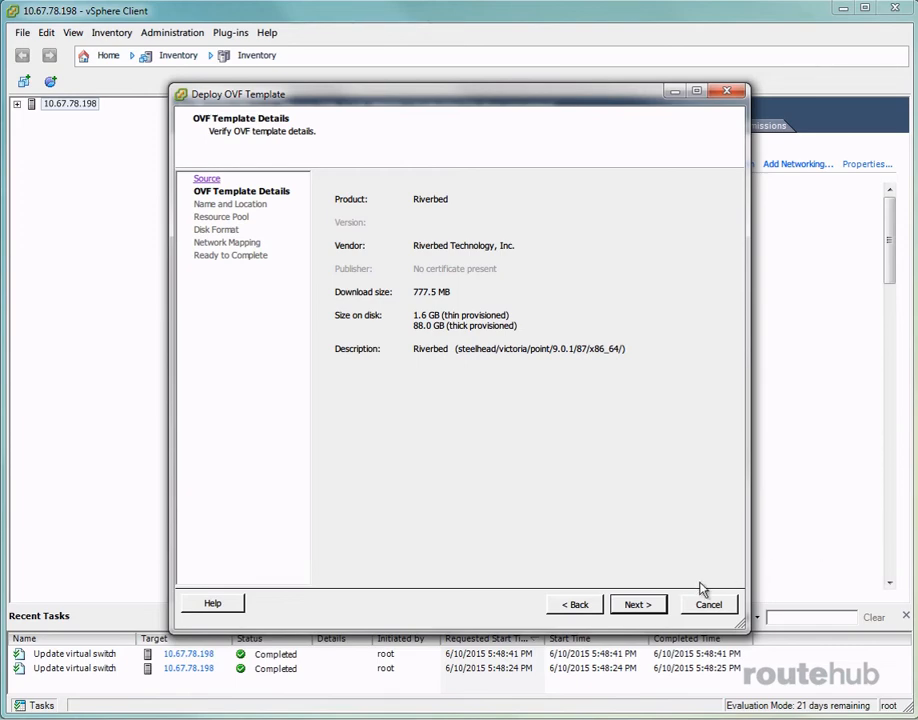
Name the deployed appliance and advance the wizard to resource pool selection.
{"action": "left_click", "coordinate": [636, 604]}
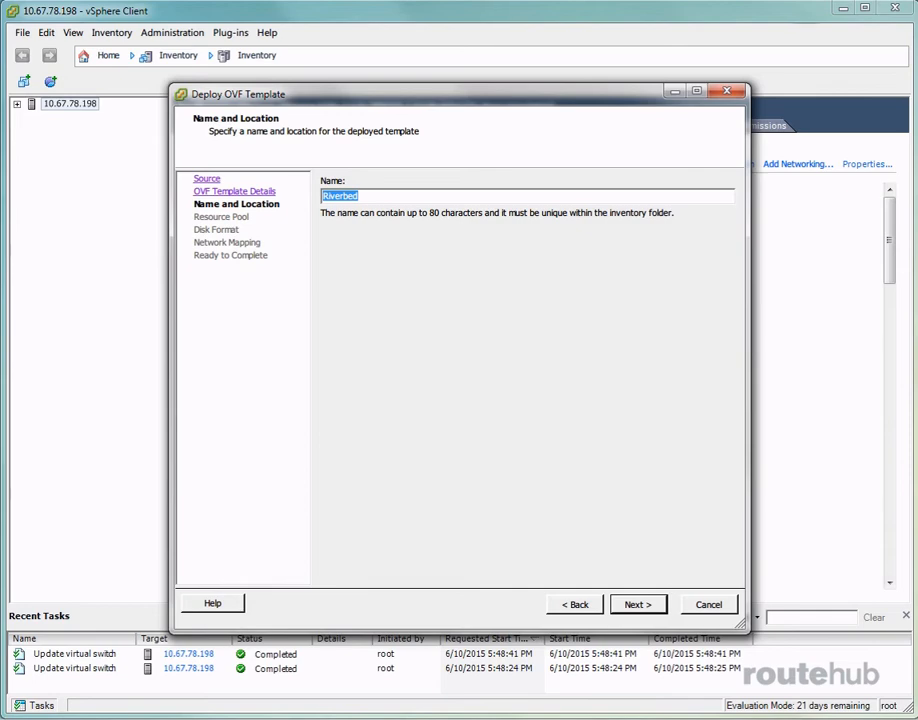
{"action": "left_click", "coordinate": [340, 196]}
{"action": "type", "text": "R"}
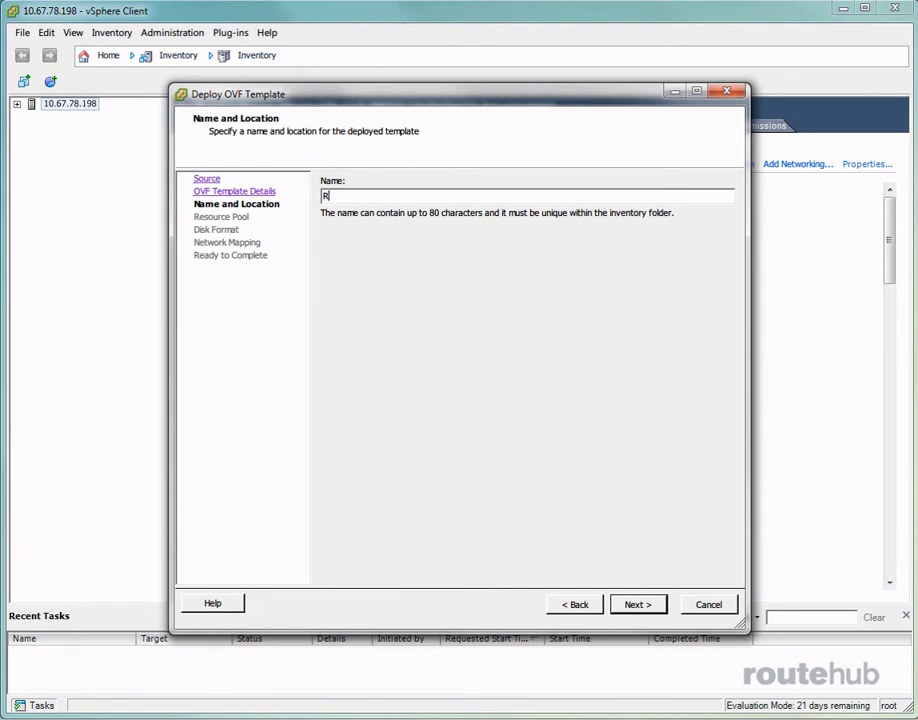
{"action": "type", "text": "Wa"}
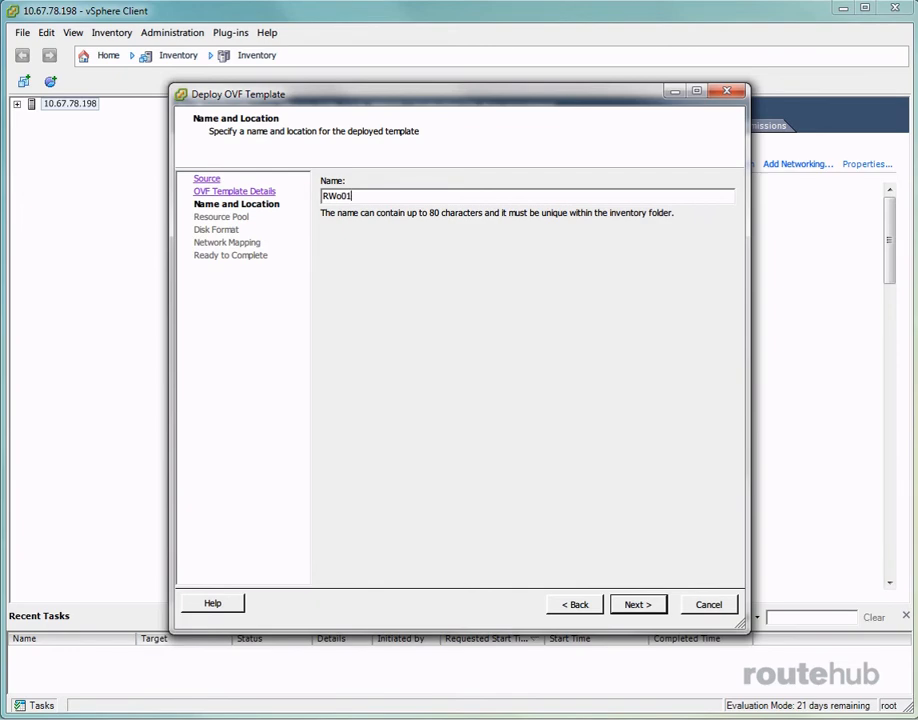
{"action": "left_click", "coordinate": [636, 604]}
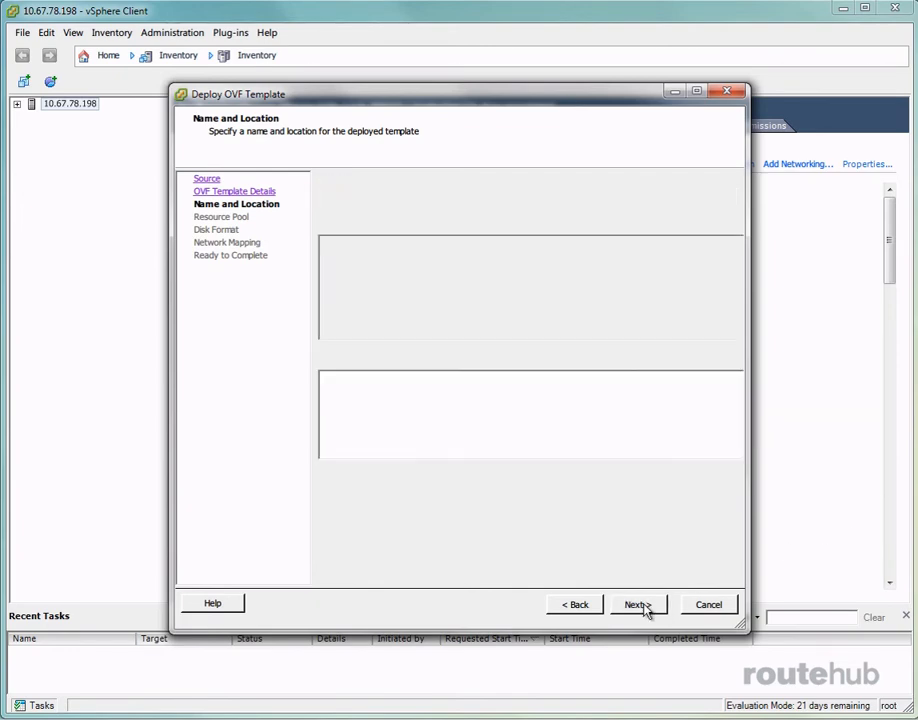
{"action": "left_click", "coordinate": [636, 604]}
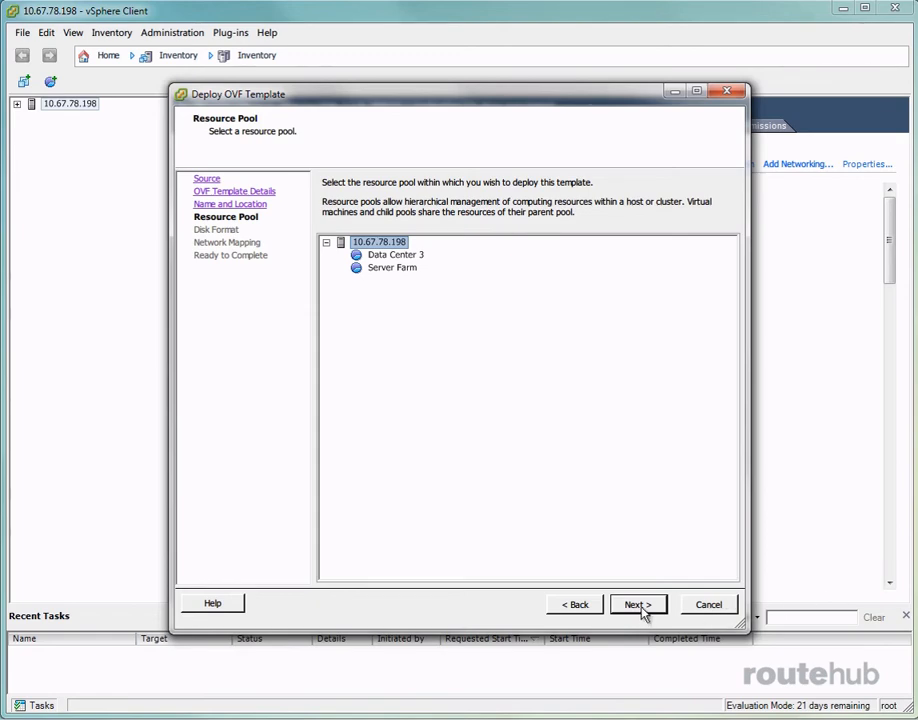
Accept the host's resource pool and choose Thin Provision disk format.
{"action": "left_click", "coordinate": [636, 604]}
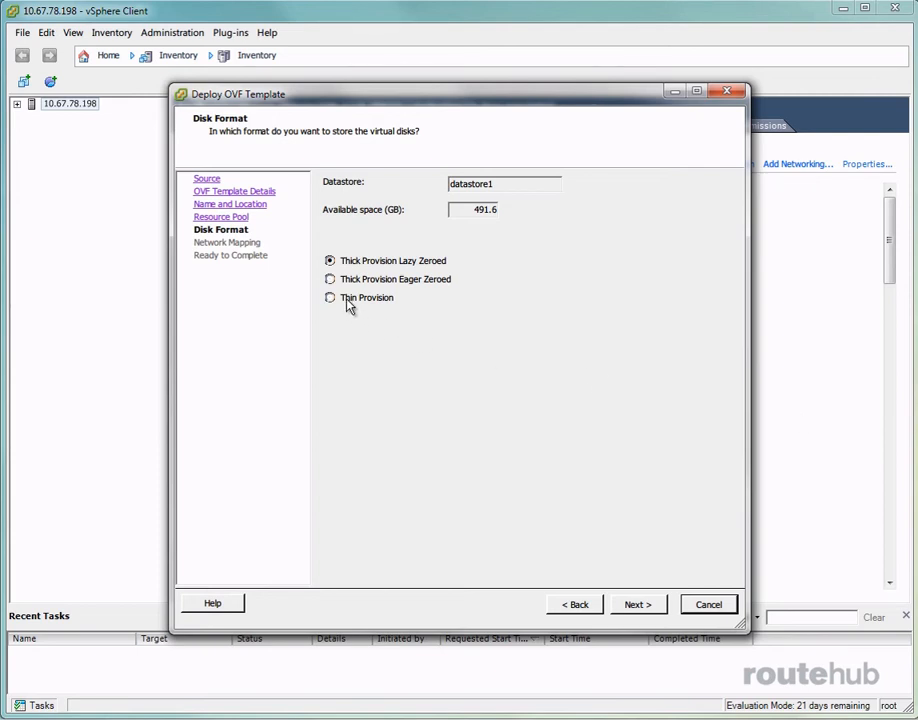
{"action": "left_click", "coordinate": [330, 296]}
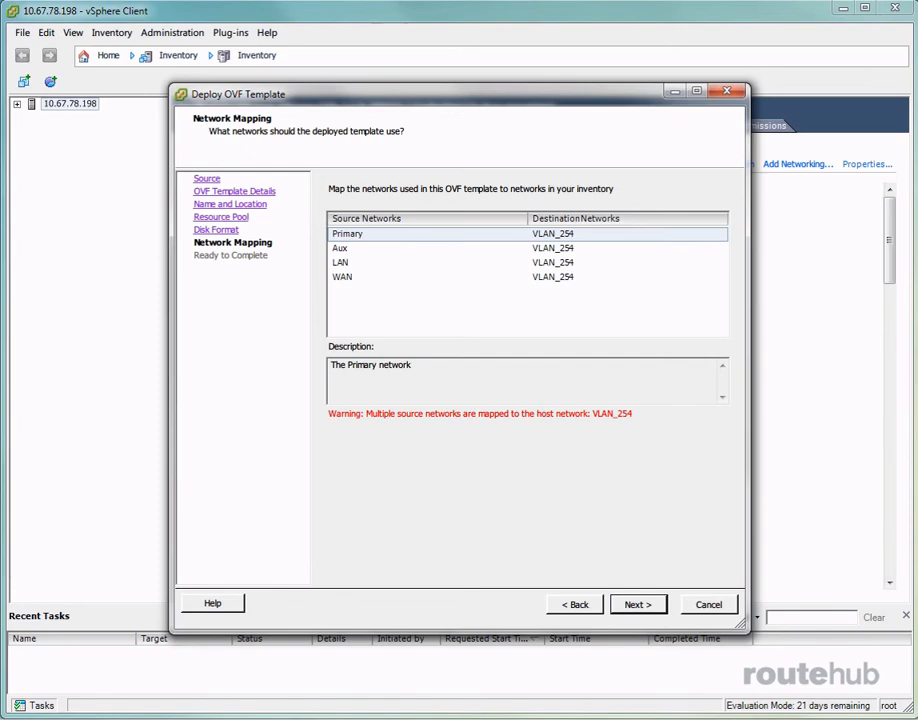
{"action": "mouse_move", "coordinate": [808, 40]}
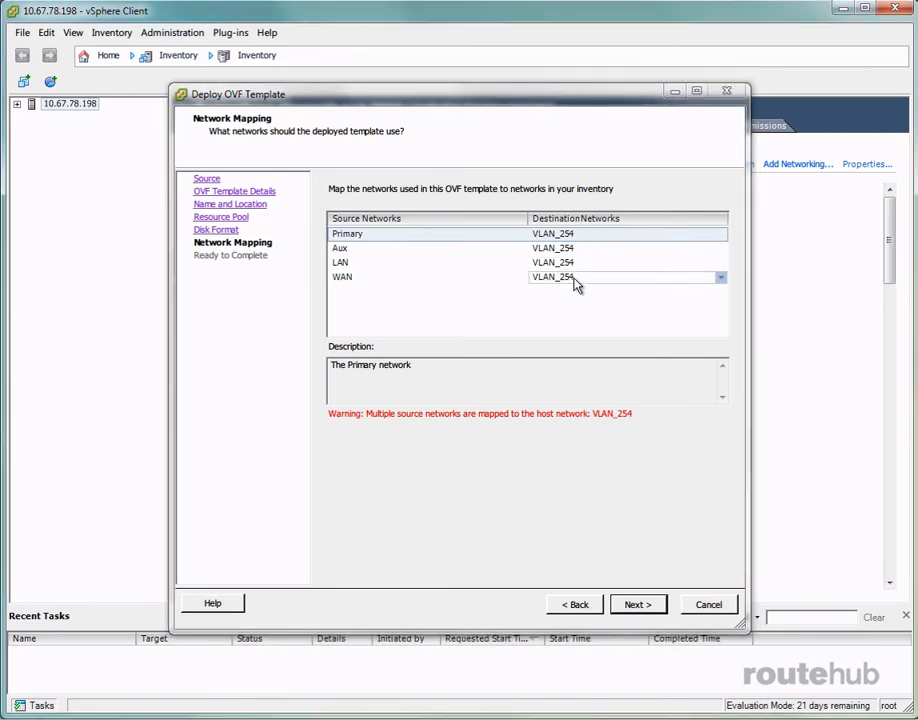
Map WAN to RGR-WAN, LAN to RGR-LAN and Primary to VLAN_101.
{"action": "left_click", "coordinate": [428, 276]}
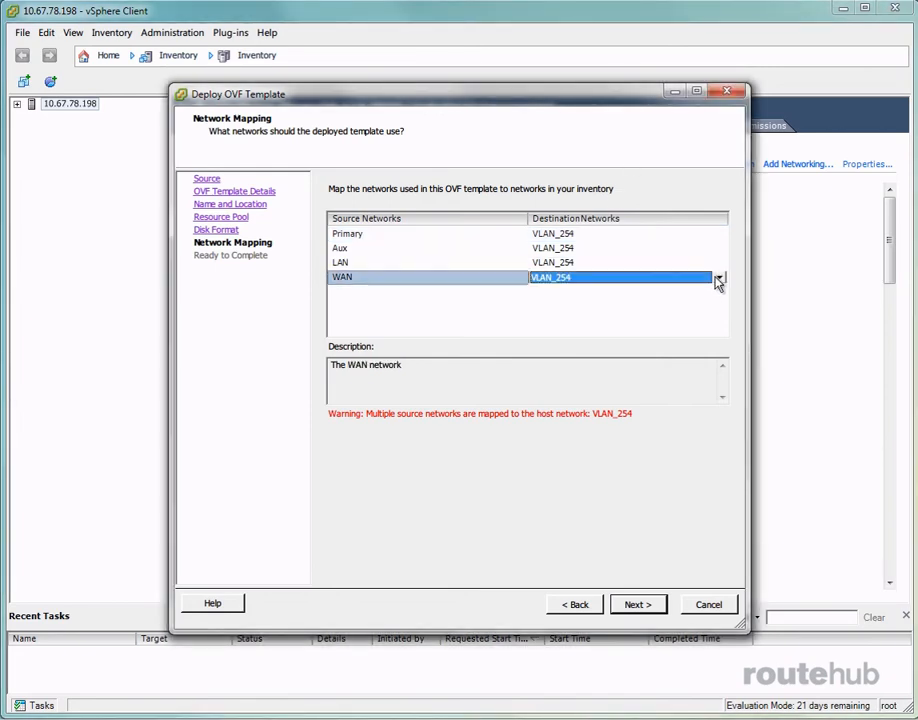
{"action": "left_click", "coordinate": [718, 276]}
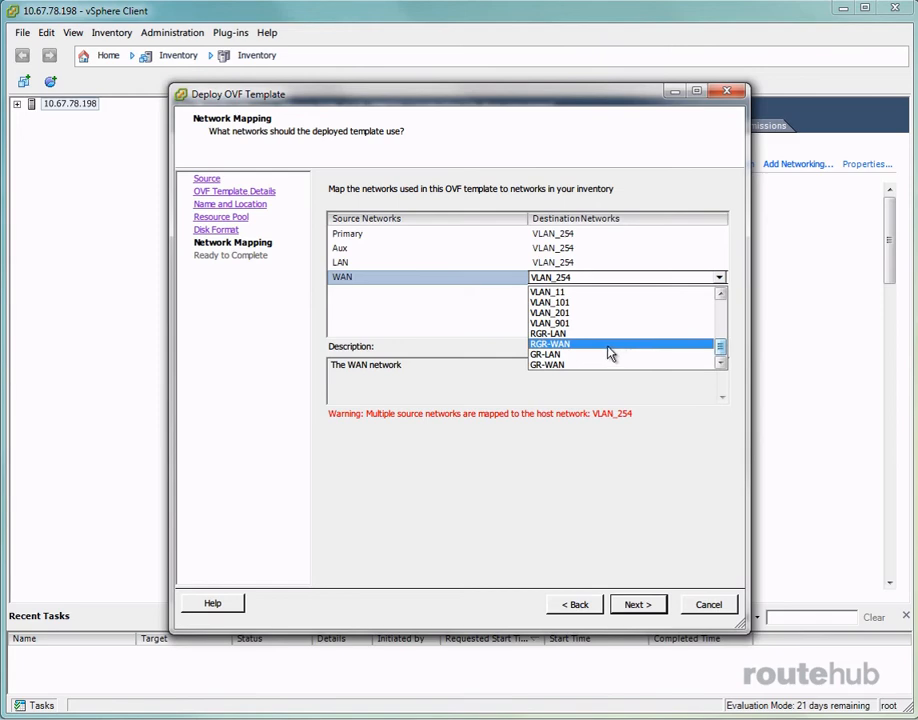
{"action": "left_click", "coordinate": [550, 344]}
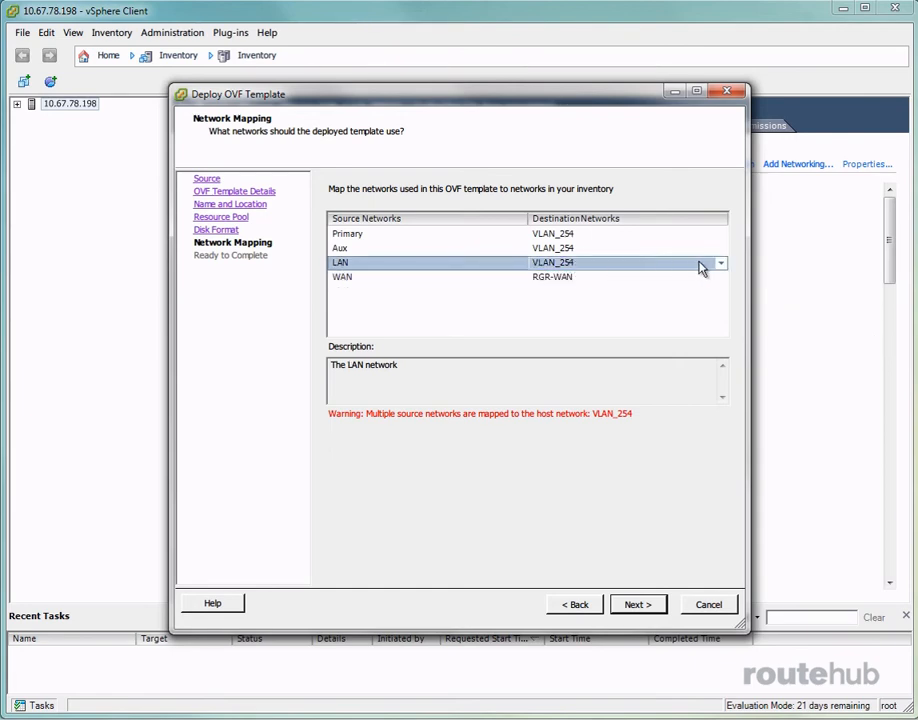
{"action": "left_click", "coordinate": [720, 264]}
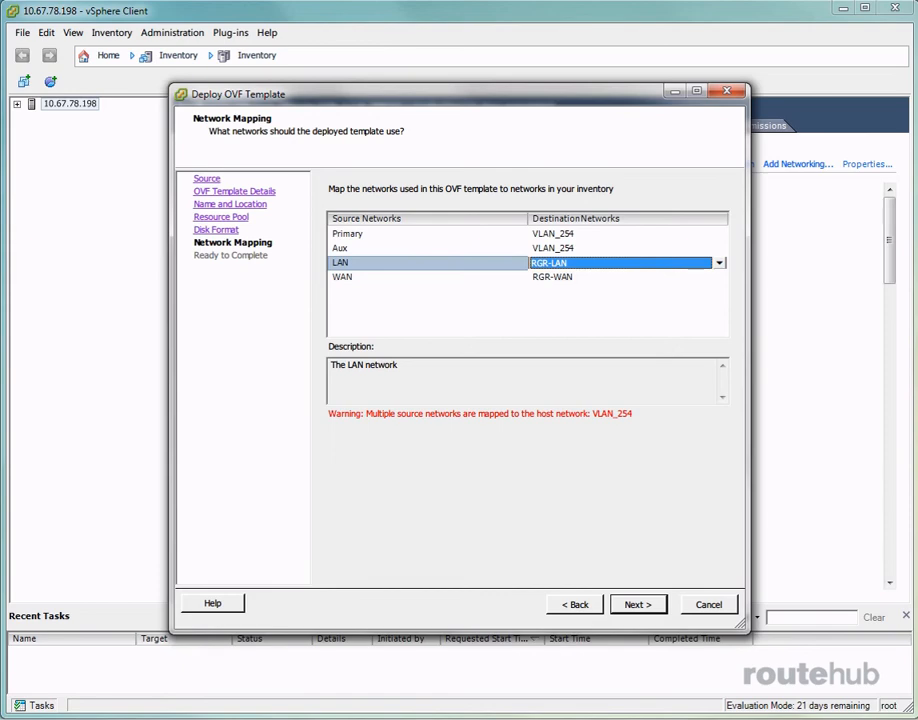
{"action": "mouse_move", "coordinate": [752, 264]}
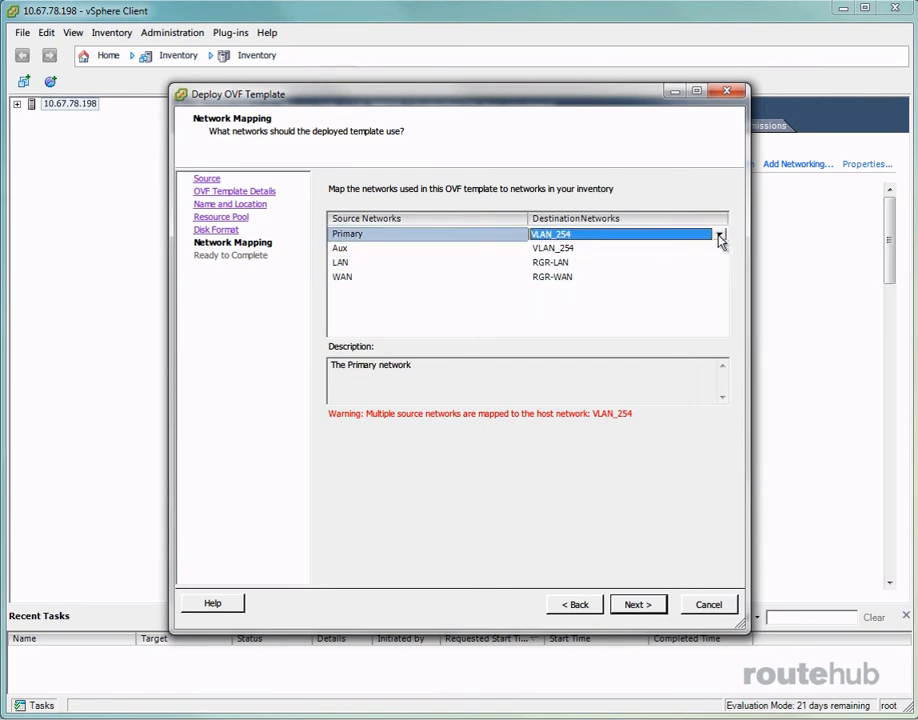
{"action": "left_click", "coordinate": [718, 234]}
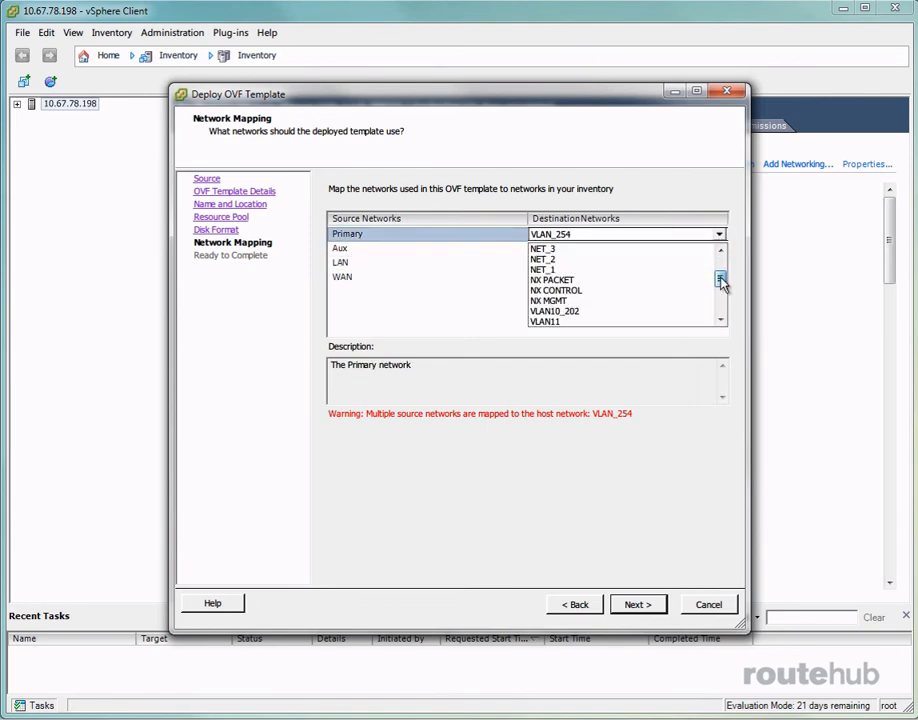
{"action": "left_click", "coordinate": [720, 288]}
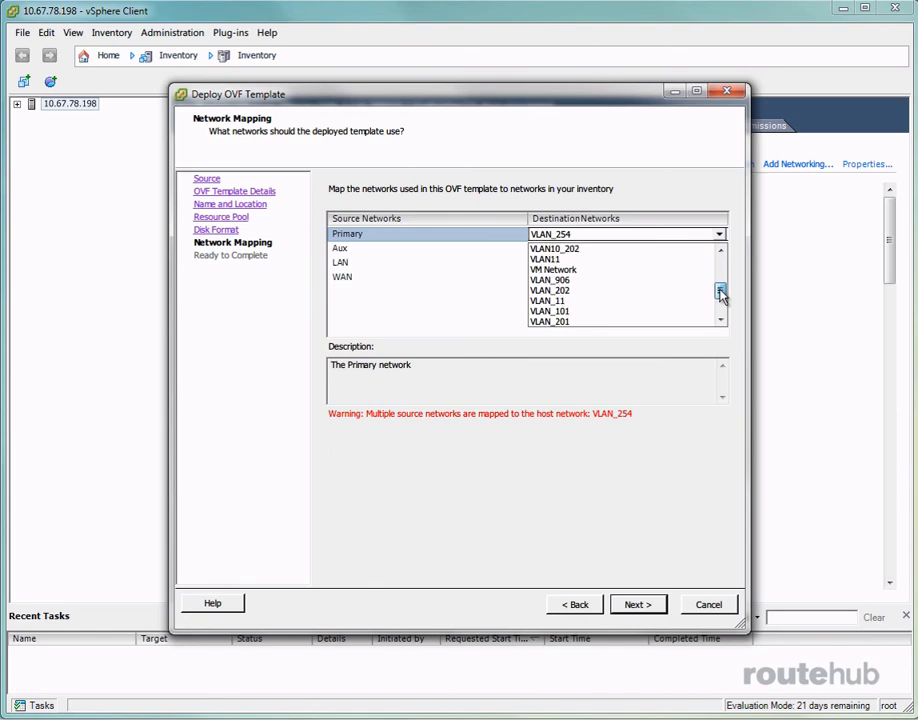
{"action": "left_click", "coordinate": [548, 312]}
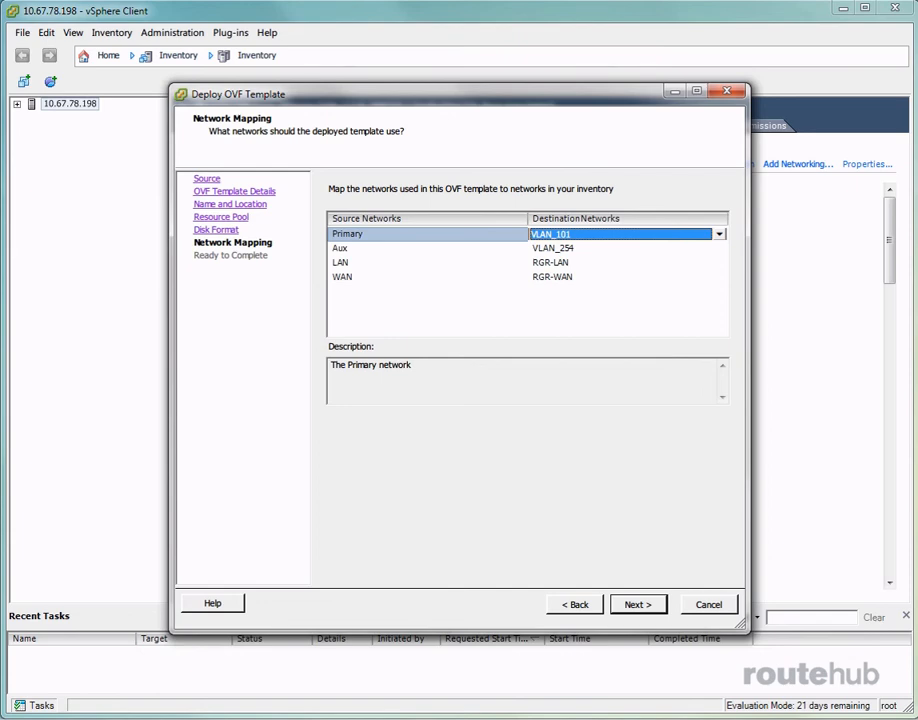
{"action": "mouse_move", "coordinate": [556, 492]}
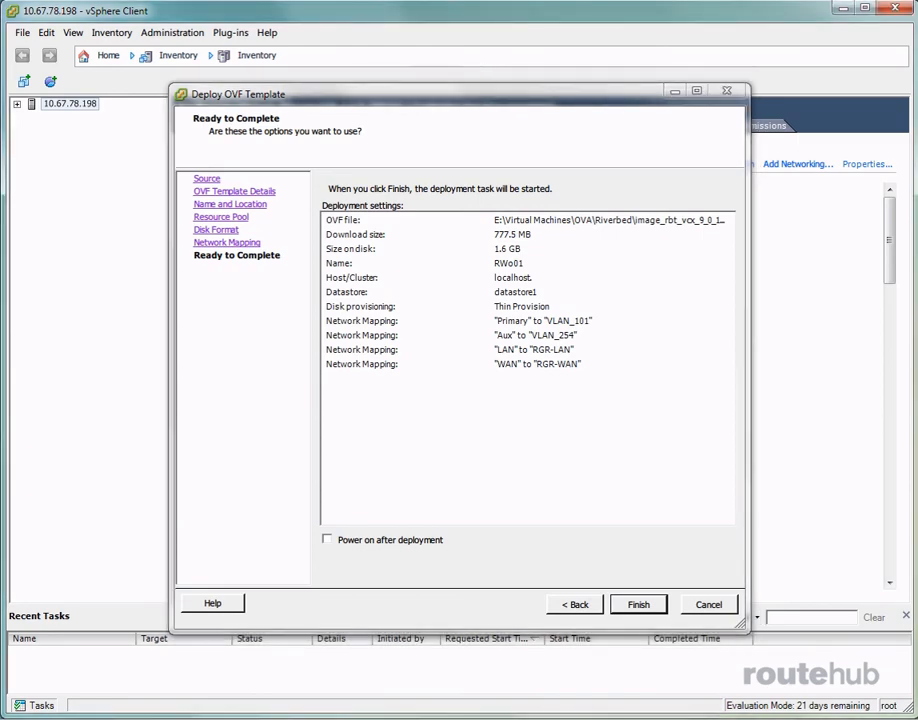
Finish the OVF wizard so RWo01 deploys, then view the host's network adapters.
{"action": "left_click", "coordinate": [636, 604]}
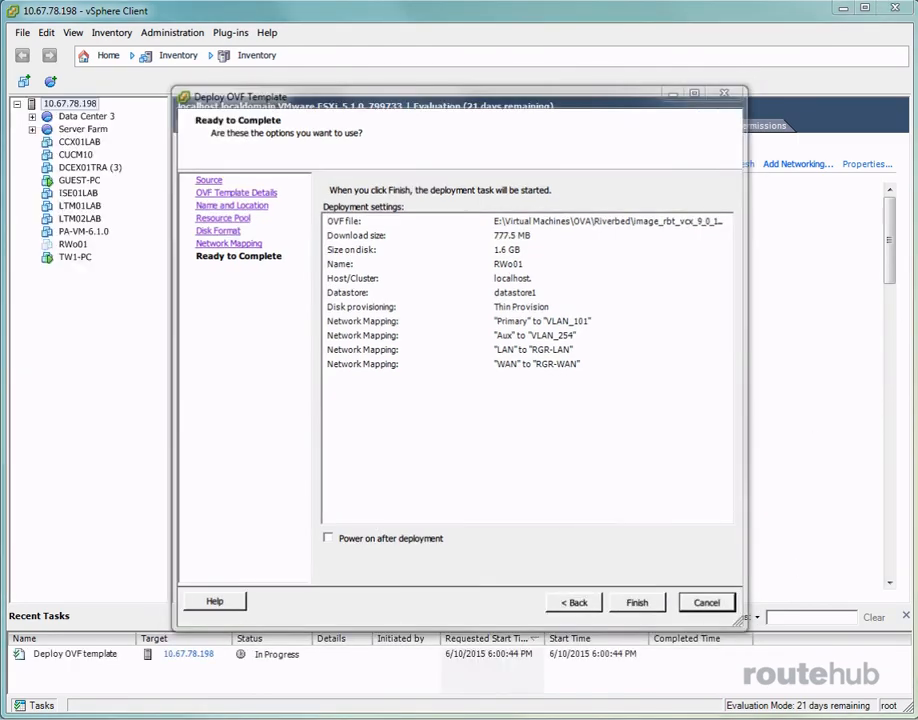
{"action": "left_click", "coordinate": [636, 600]}
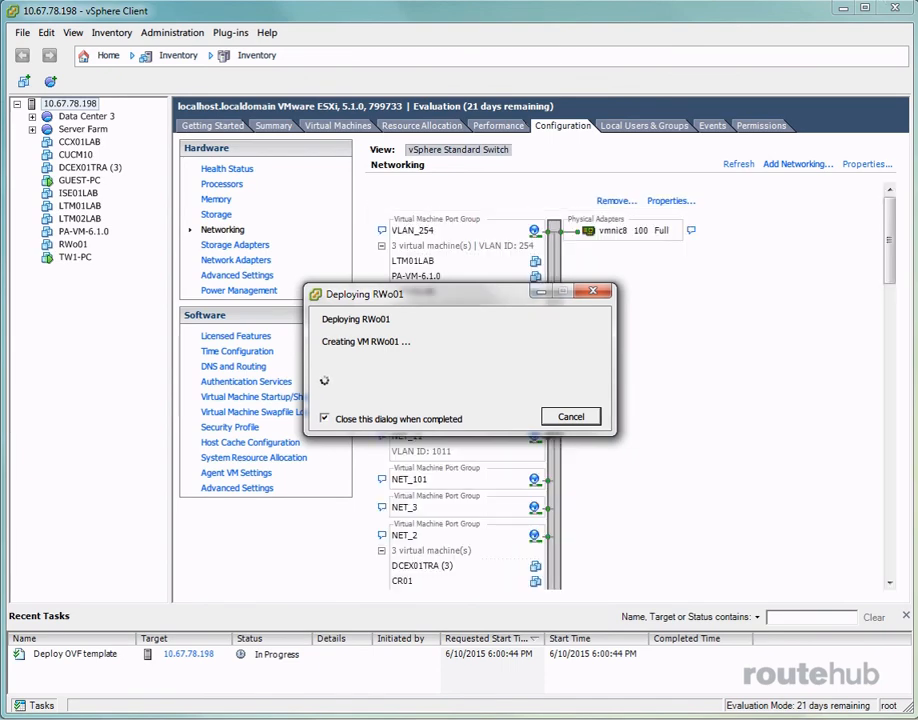
{"action": "left_click", "coordinate": [236, 260]}
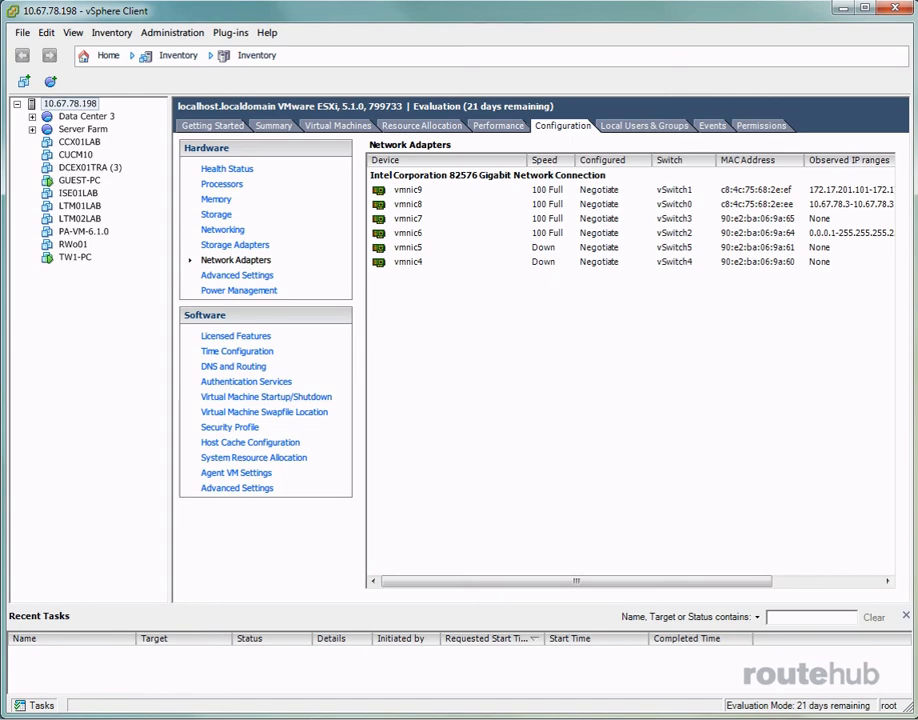
Select RWo01, edit its settings and check Connect at power on for Network adapters 4 and 1.
{"action": "left_click", "coordinate": [72, 244]}
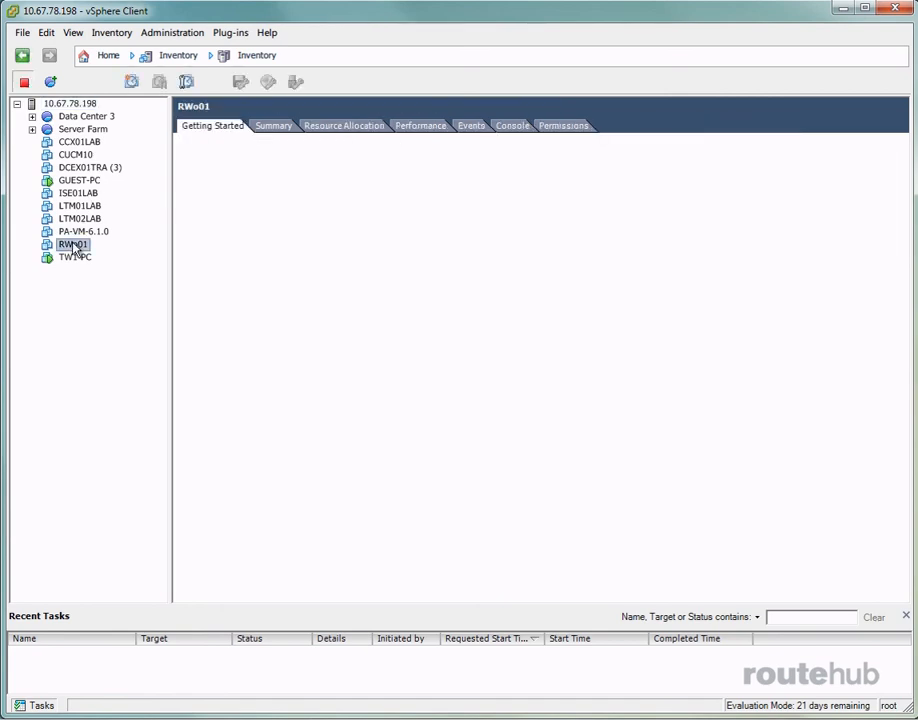
{"action": "left_click", "coordinate": [72, 244]}
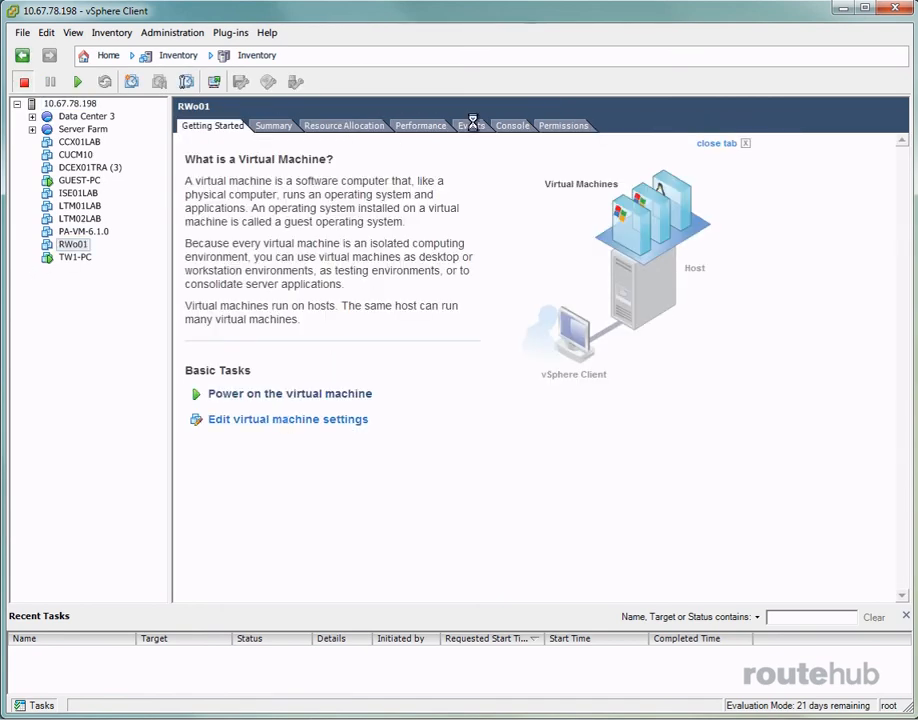
{"action": "left_click", "coordinate": [288, 420]}
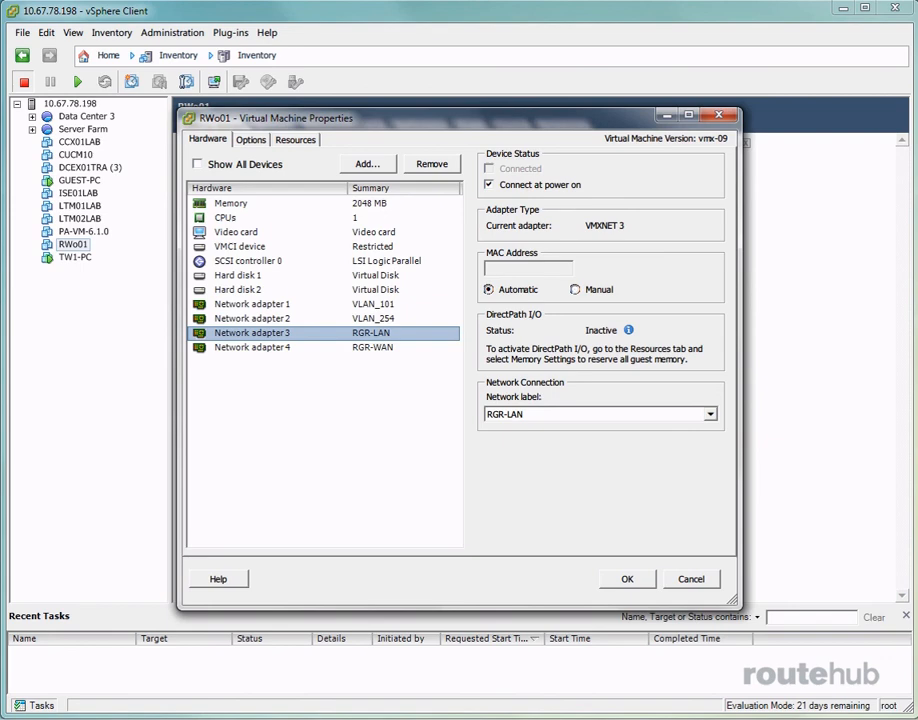
{"action": "left_click", "coordinate": [252, 348]}
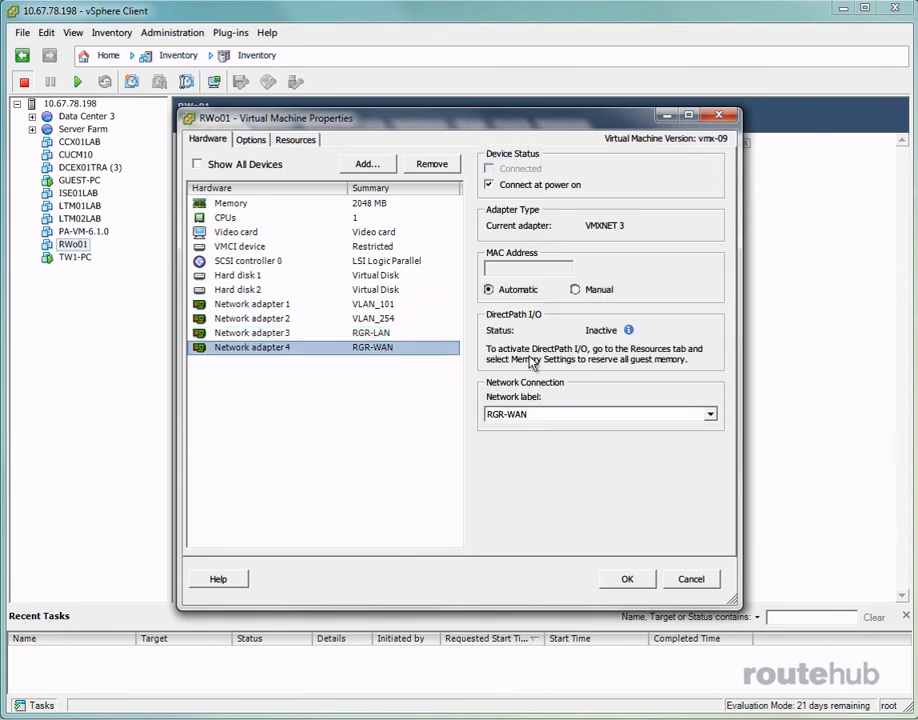
{"action": "mouse_move", "coordinate": [572, 390]}
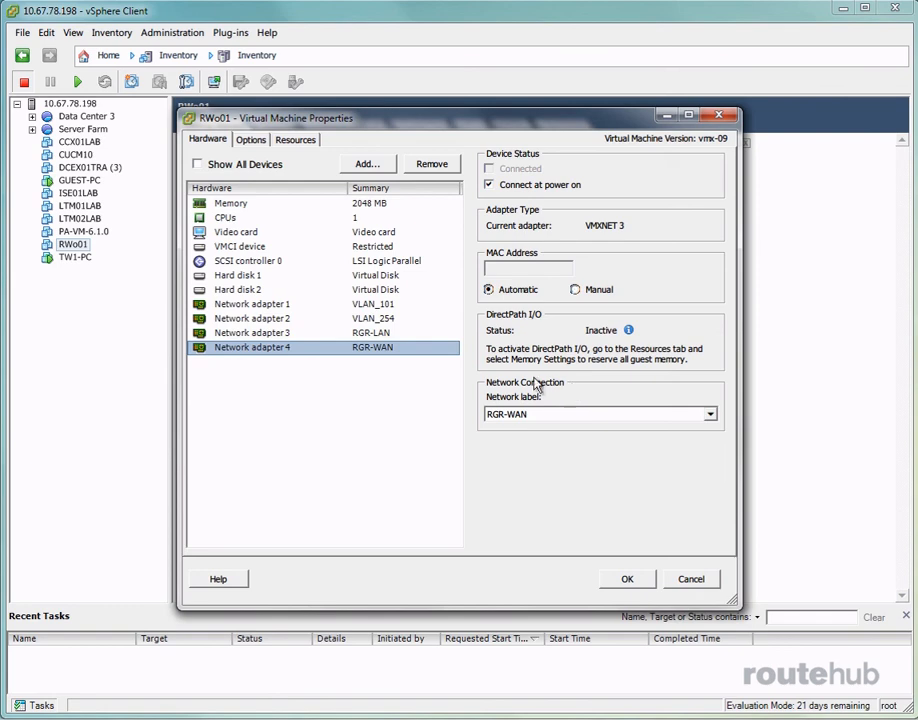
{"action": "left_click", "coordinate": [252, 304]}
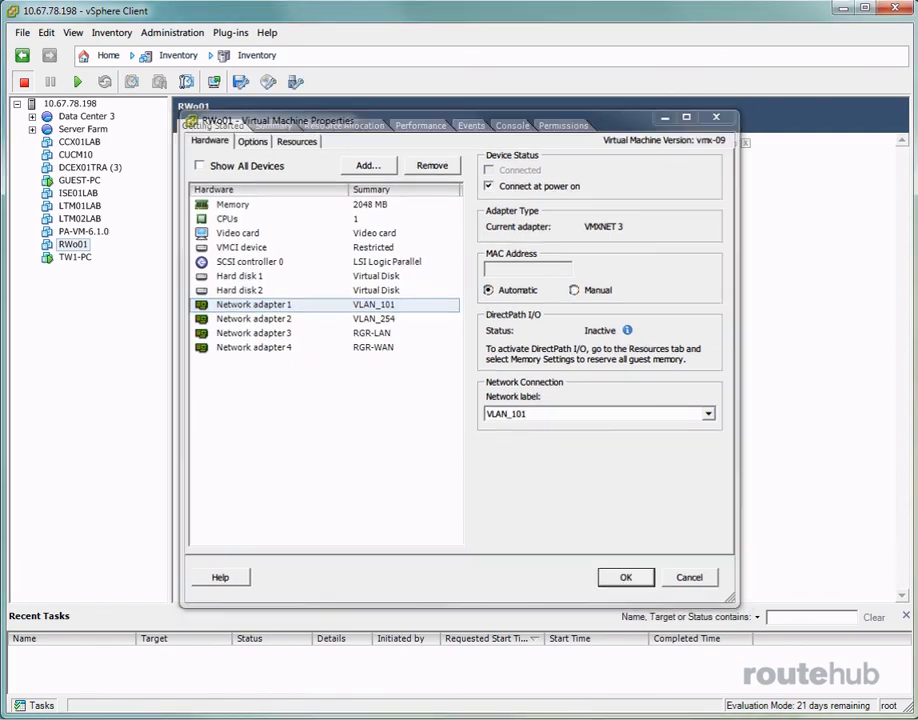
Apply RWo01's properties with OK, power the VM on and show its Console.
{"action": "left_click", "coordinate": [624, 576]}
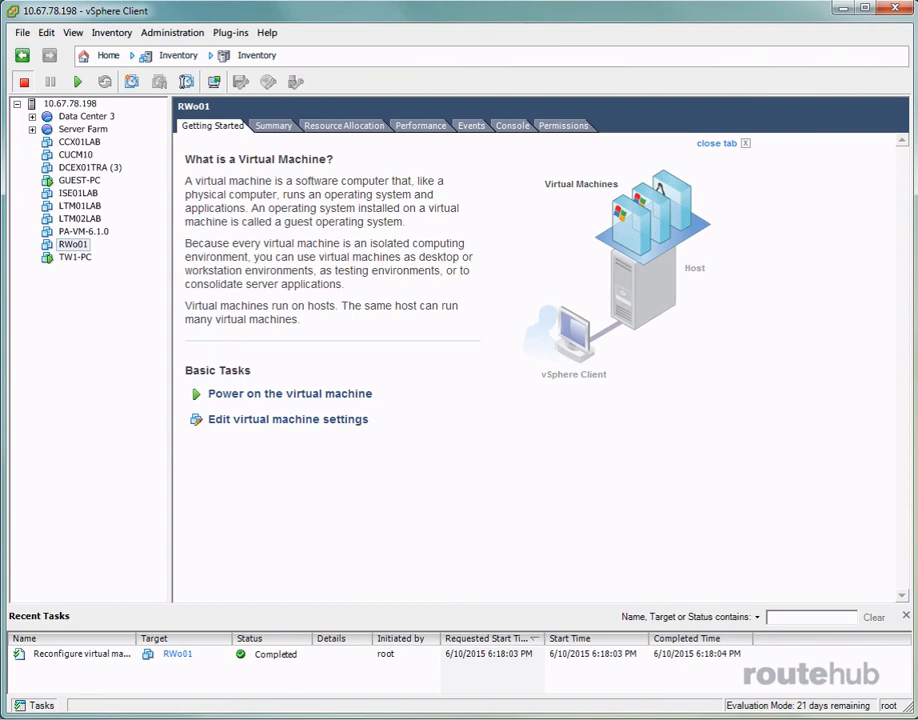
{"action": "mouse_move", "coordinate": [376, 392]}
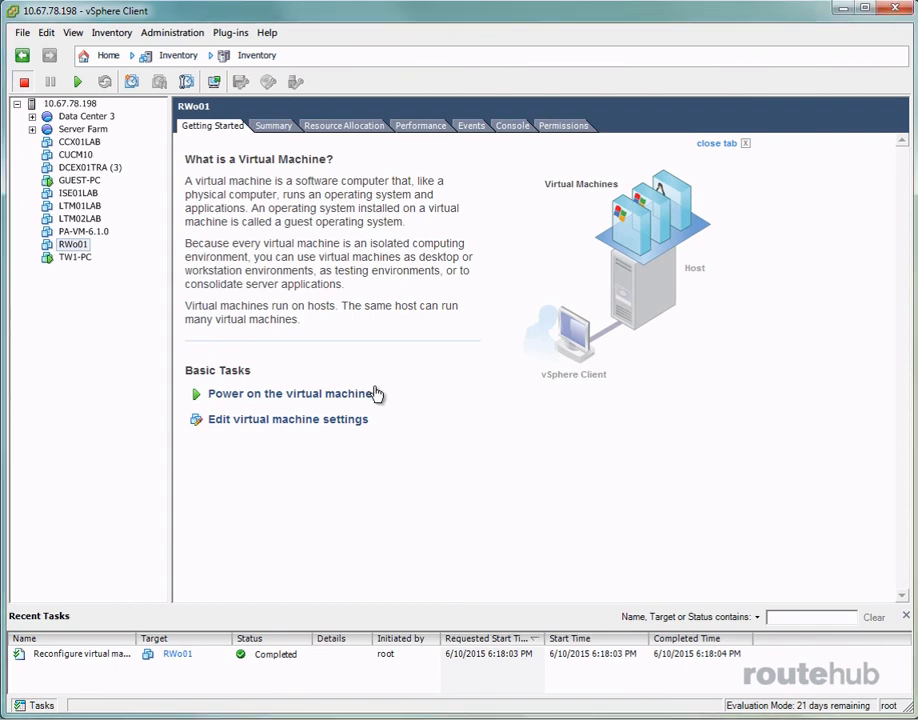
{"action": "left_click", "coordinate": [290, 392]}
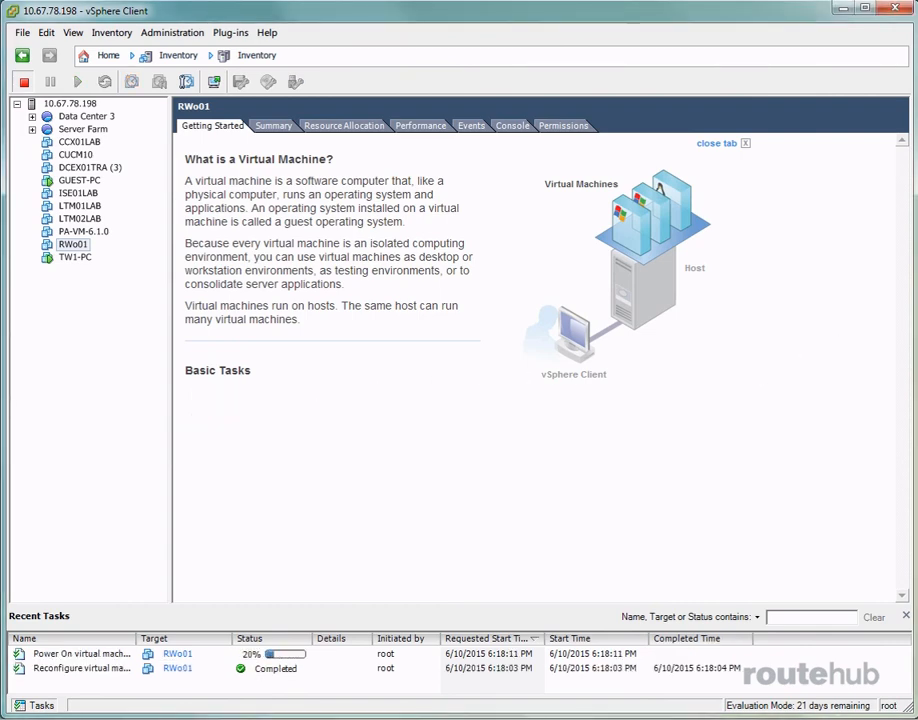
{"action": "left_click", "coordinate": [76, 82]}
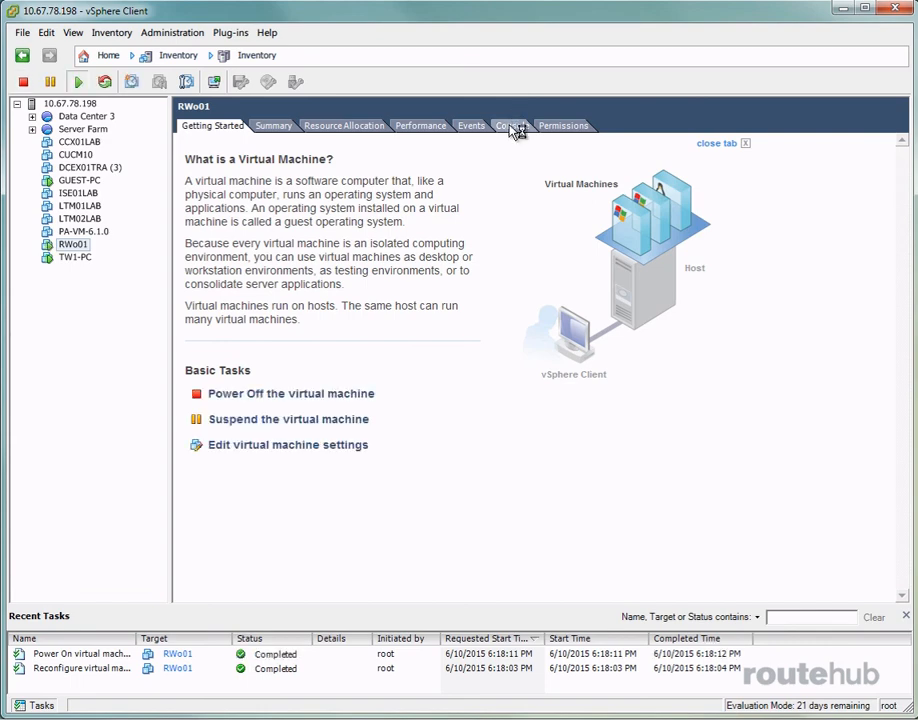
{"action": "left_click", "coordinate": [512, 124]}
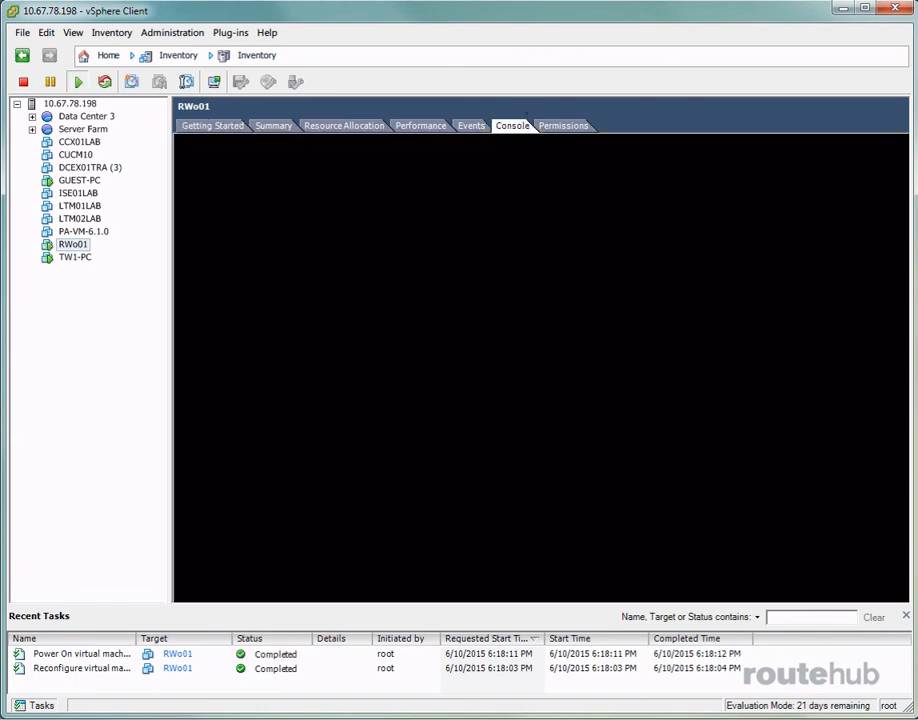